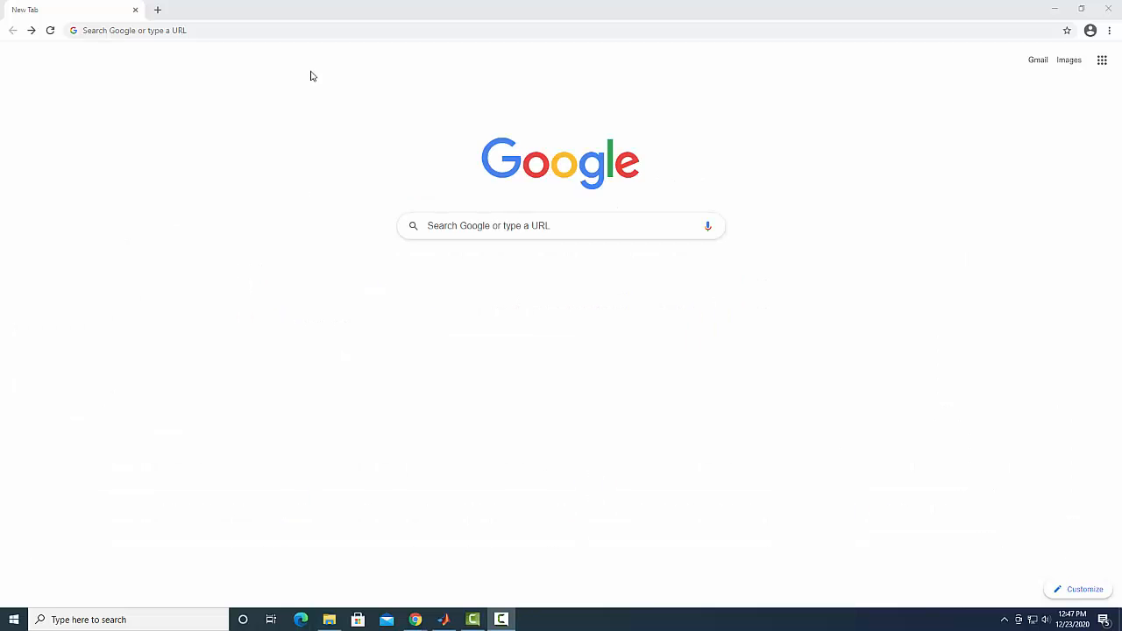
Step: Navigate via the college site to the Create MathWorks Account page
left_click(312, 32)
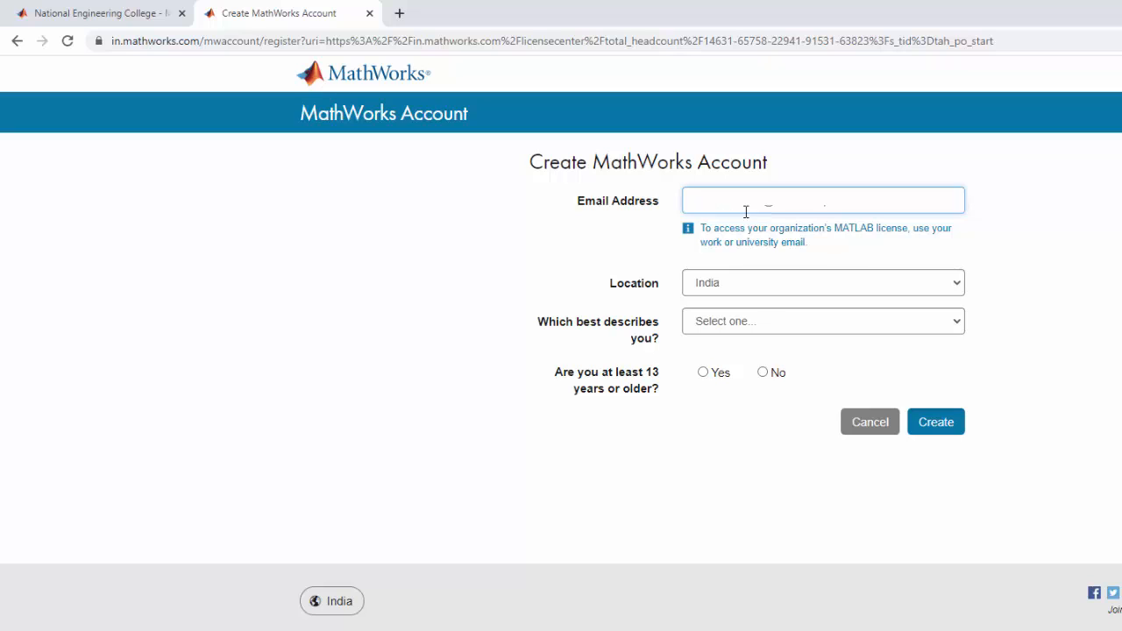
Step: Submit the sign-up form as Teacher/researcher in academia, aged 13 or older
left_click(822, 321)
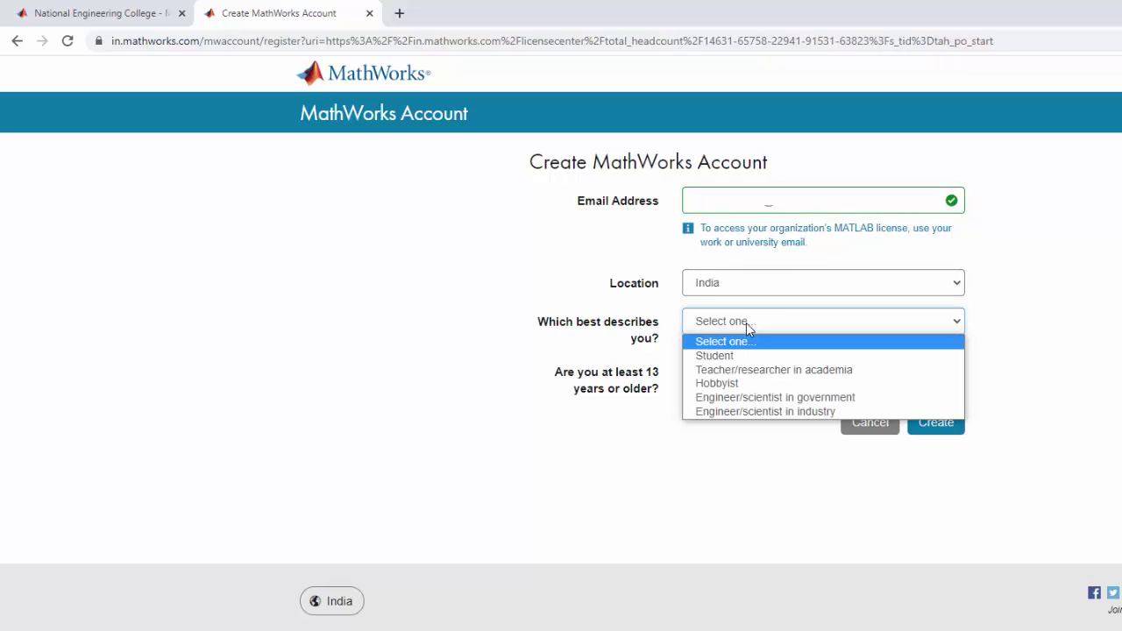
mouse_move(782, 370)
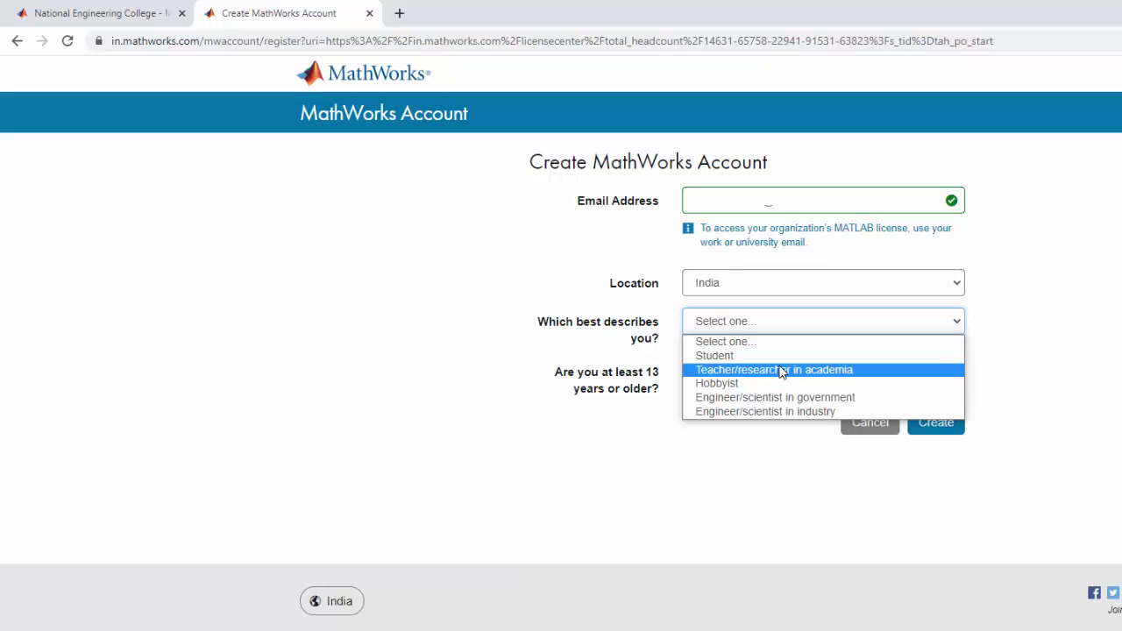
left_click(775, 370)
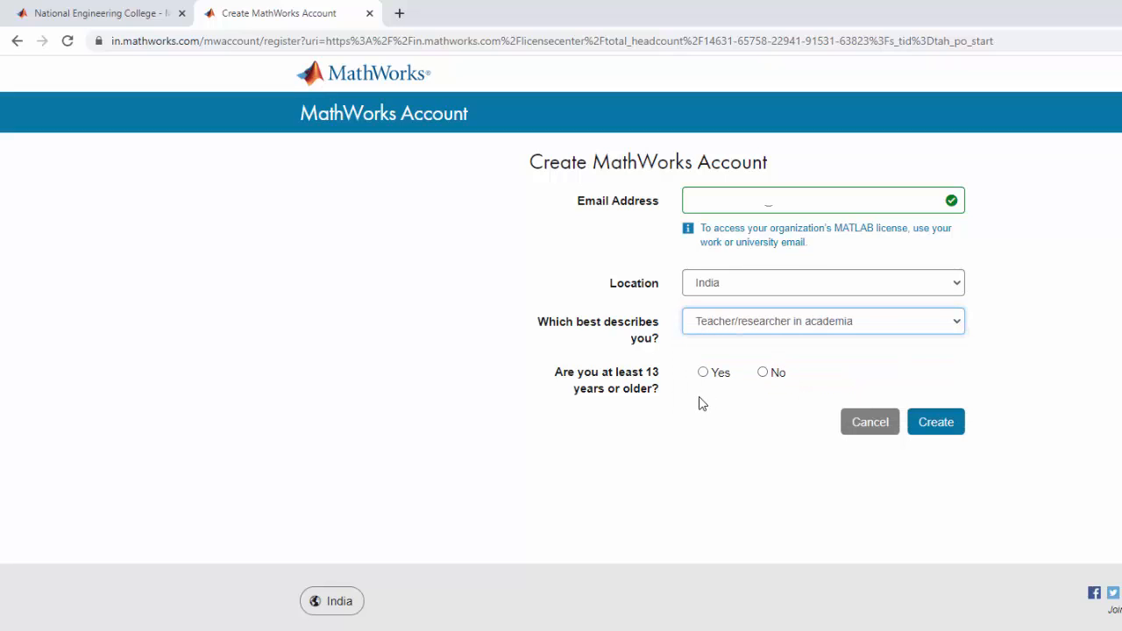
left_click(701, 371)
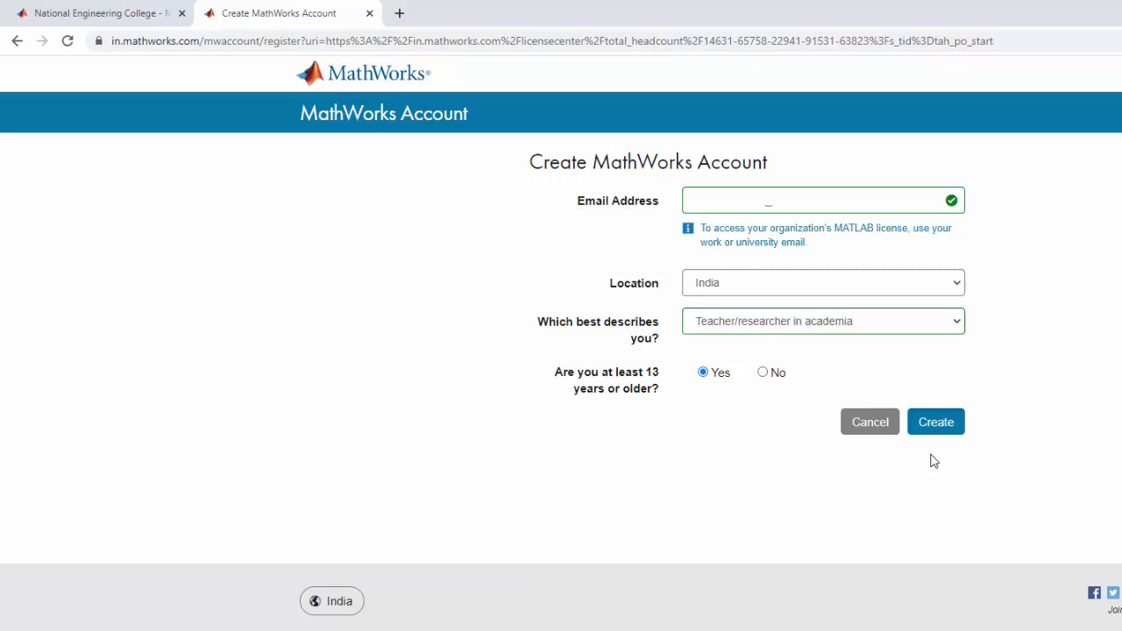
left_click(936, 420)
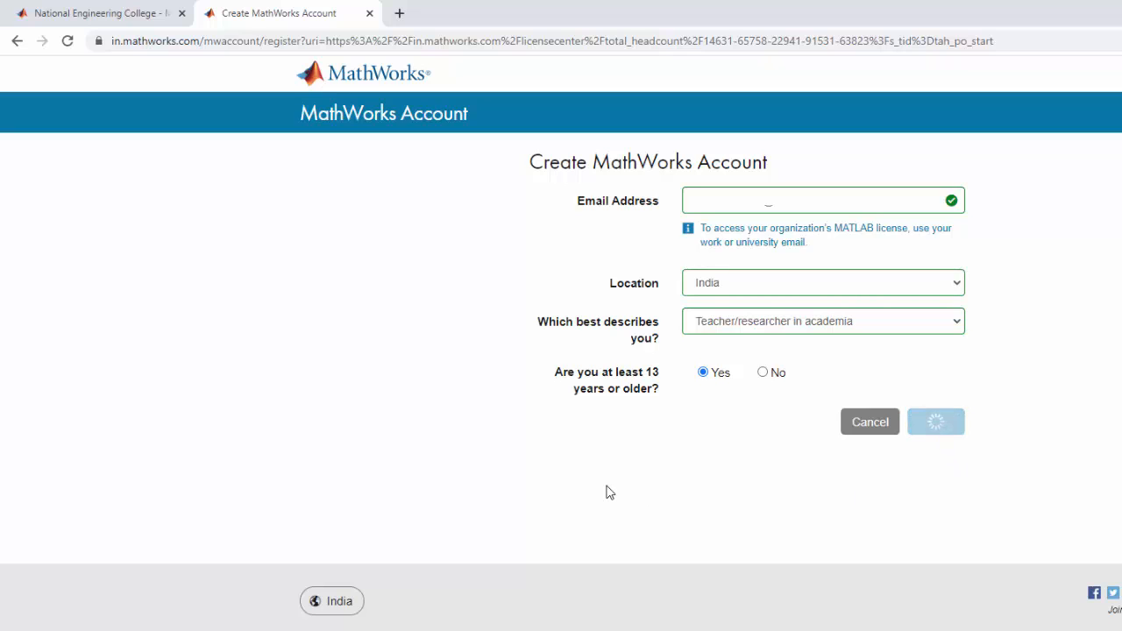
left_click(936, 421)
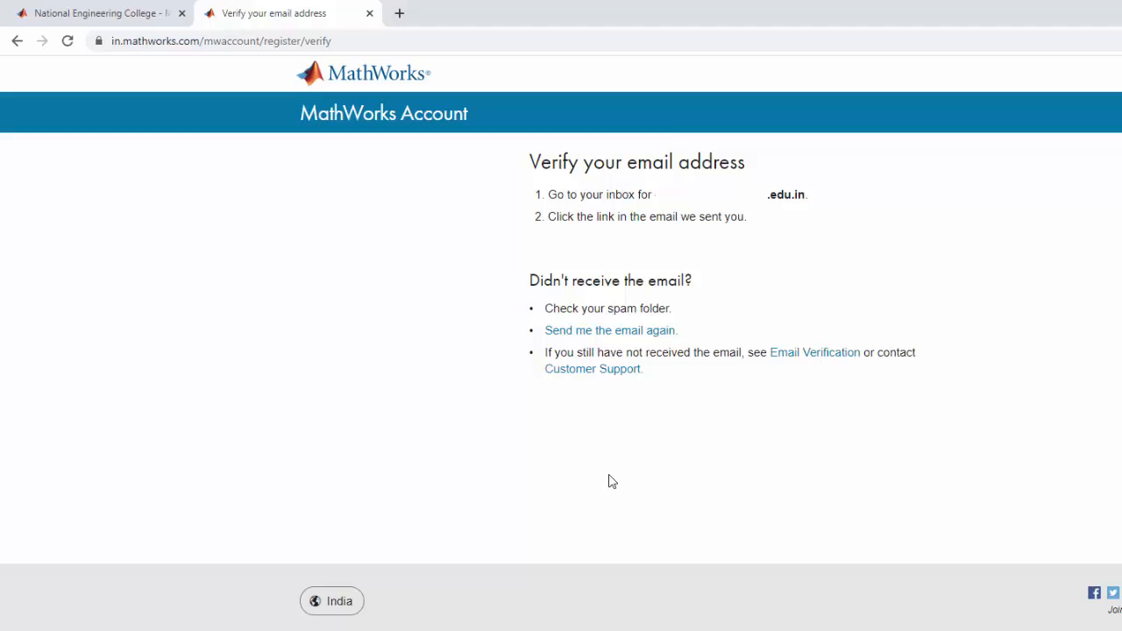
mouse_move(400, 14)
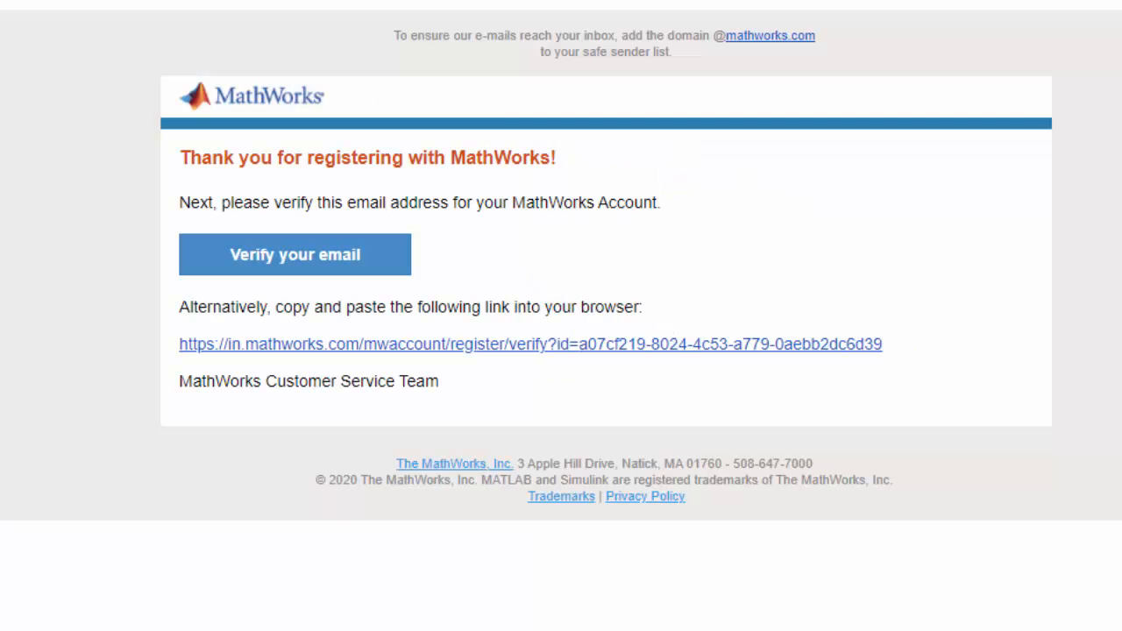
mouse_move(305, 267)
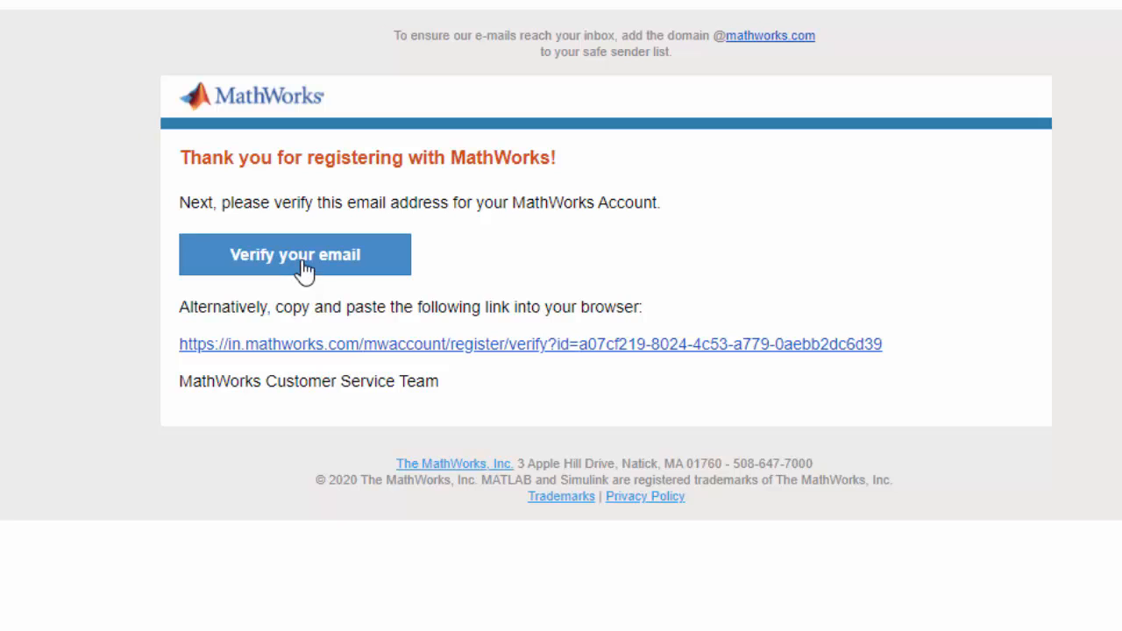
Step: Verify the account email from the MathWorks verification message
left_click(294, 254)
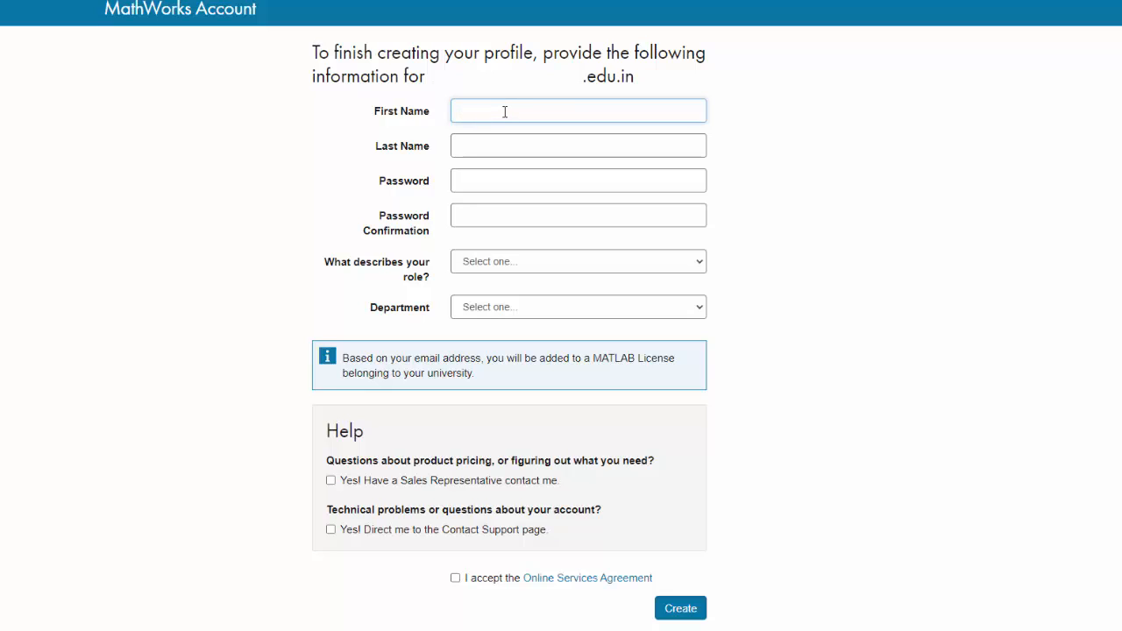
Step: Enter the first name 'CAD L', the password and its confirmation
type("CAD Lab")
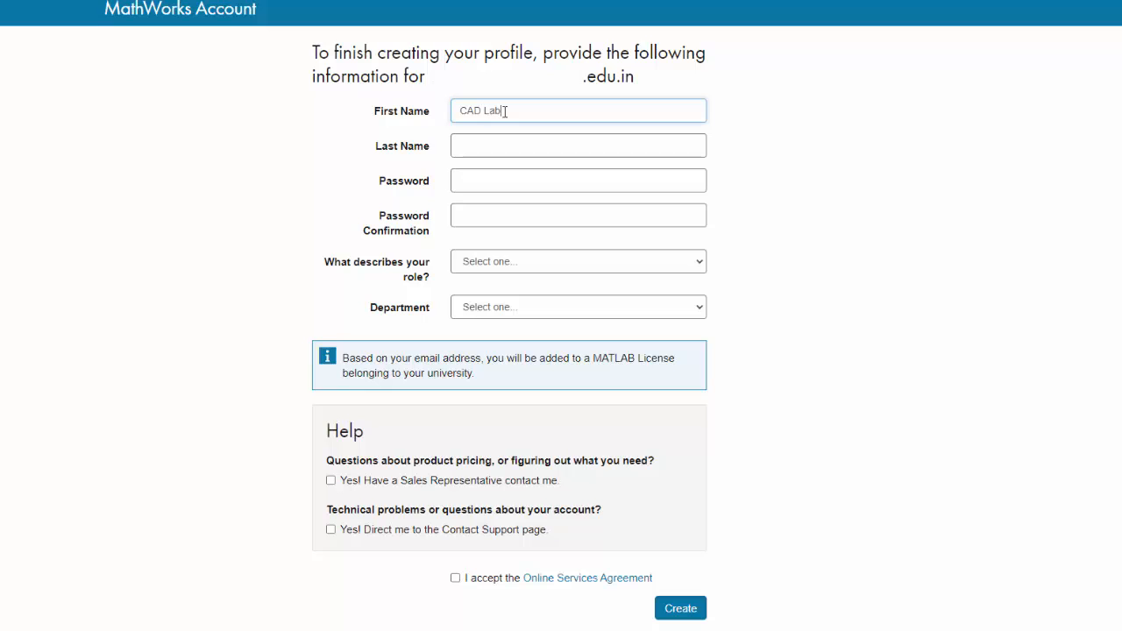
left_click(578, 178)
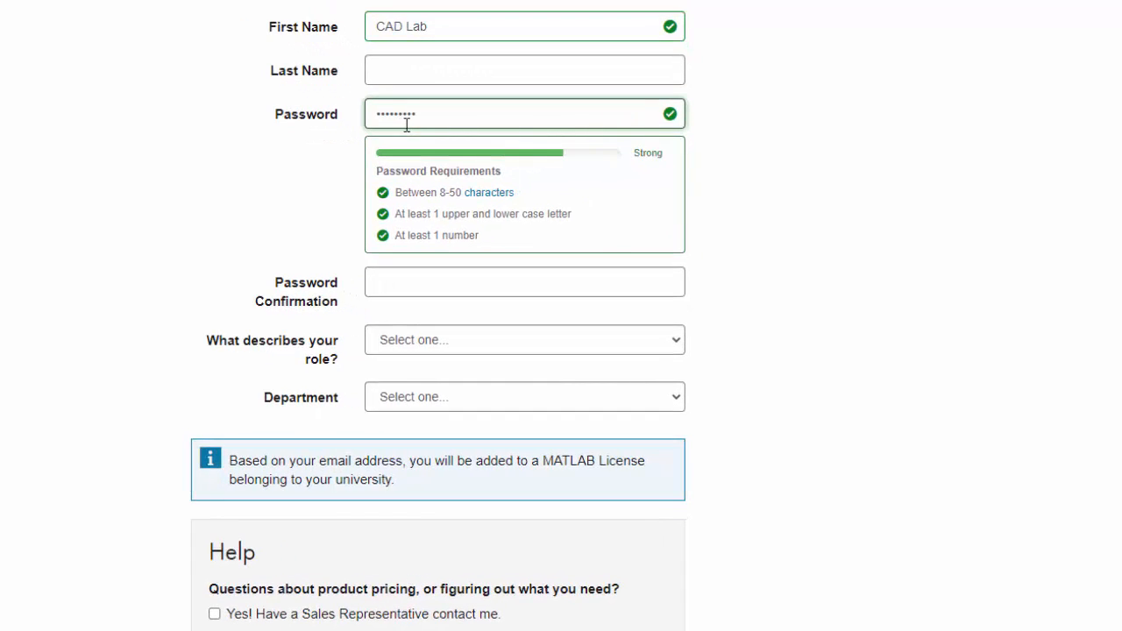
left_click(524, 281)
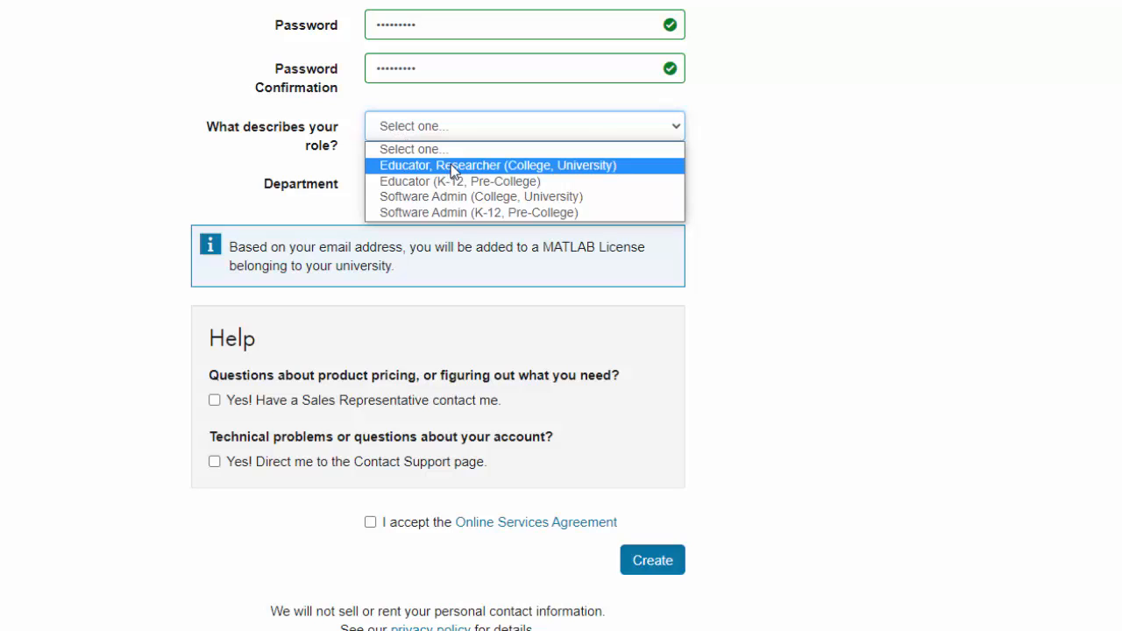
Step: Set role Educator/Researcher, department Mechanical Engineering, accept the agreement and create the profile
left_click(498, 165)
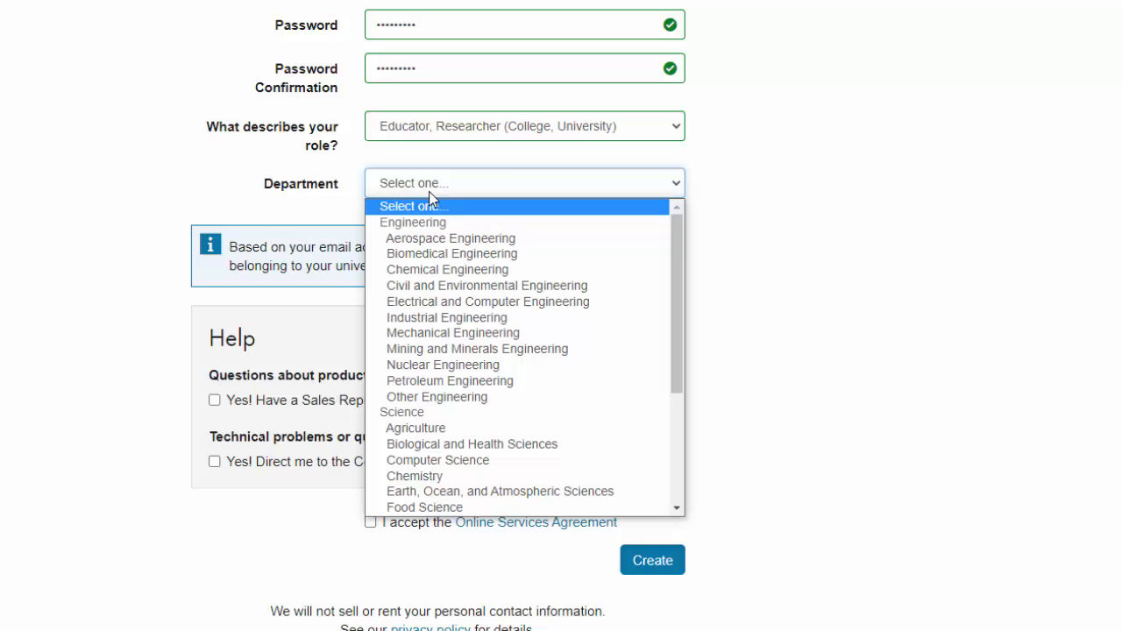
left_click(453, 333)
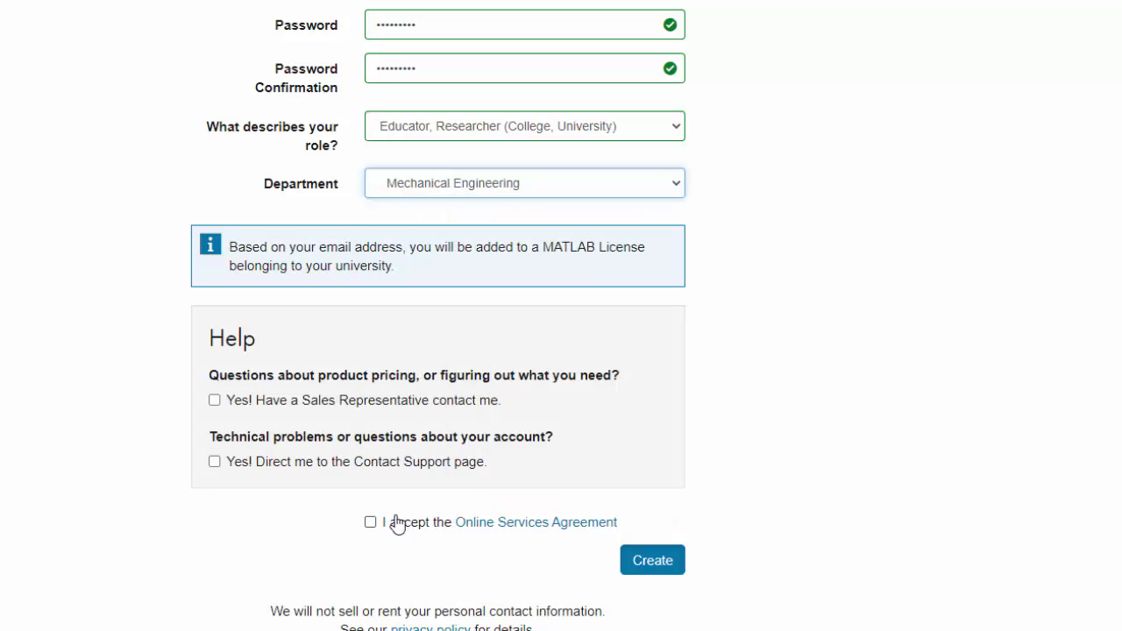
left_click(370, 522)
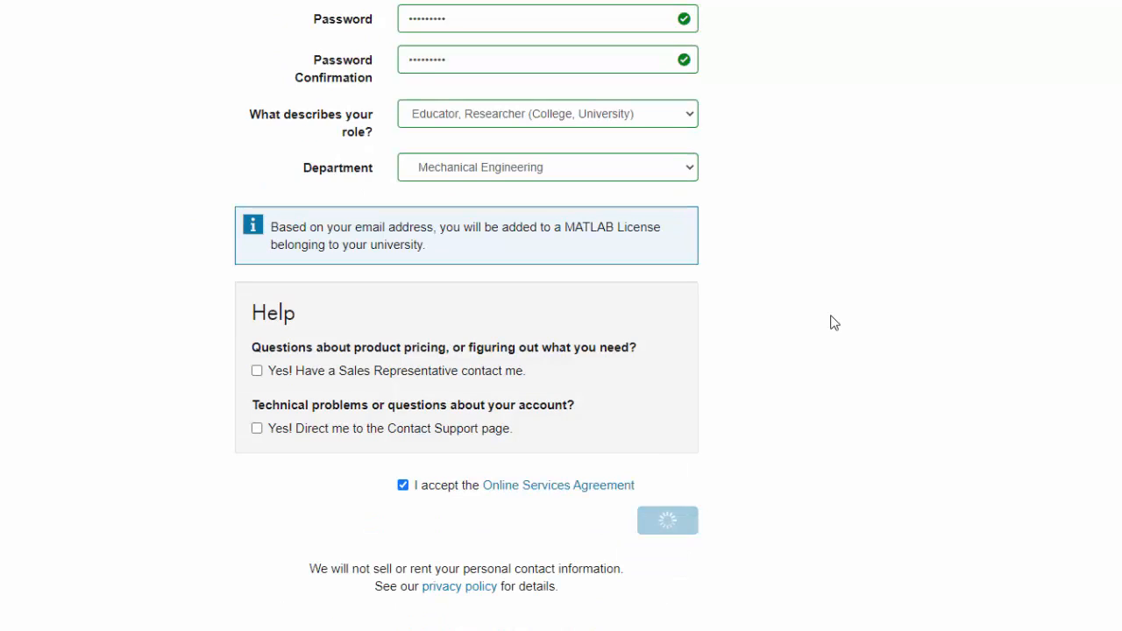
left_click(666, 519)
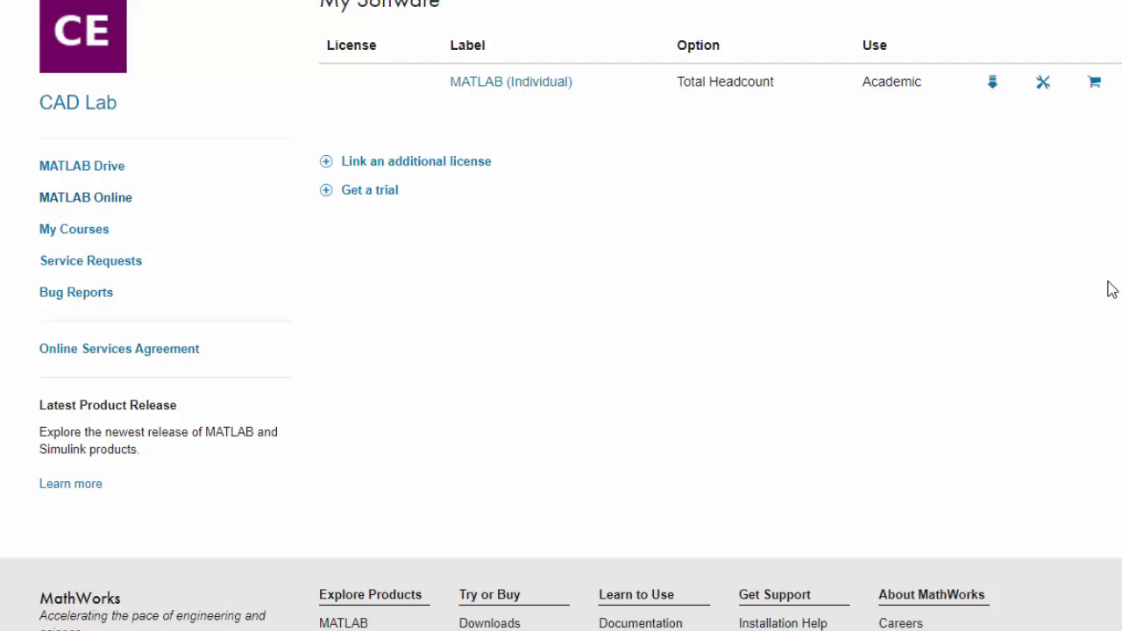
mouse_move(992, 82)
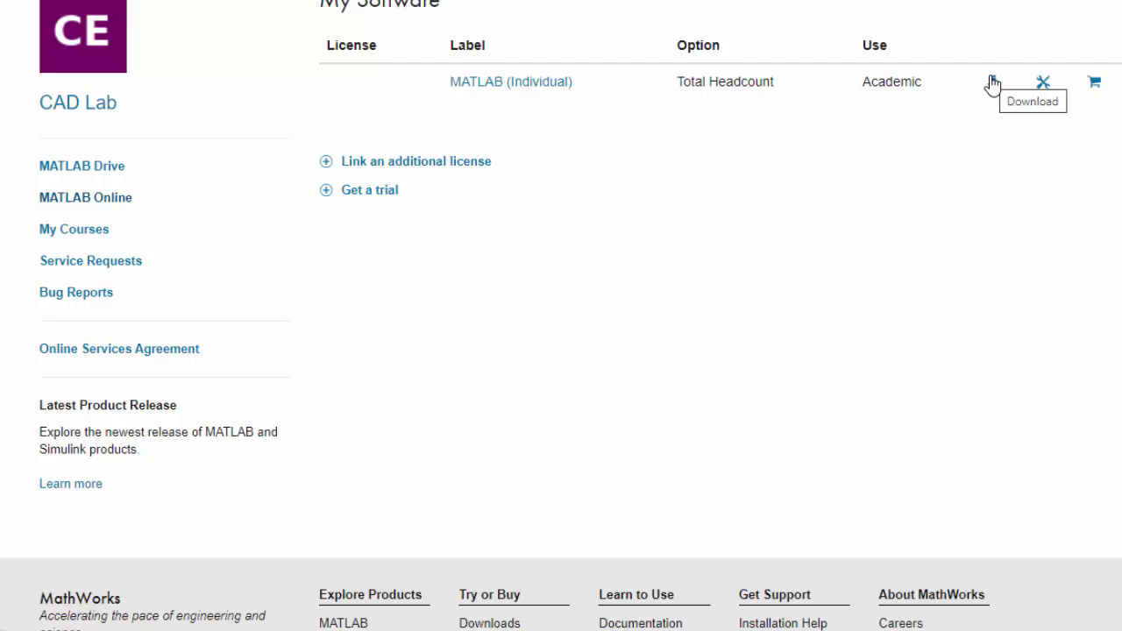
mouse_move(942, 231)
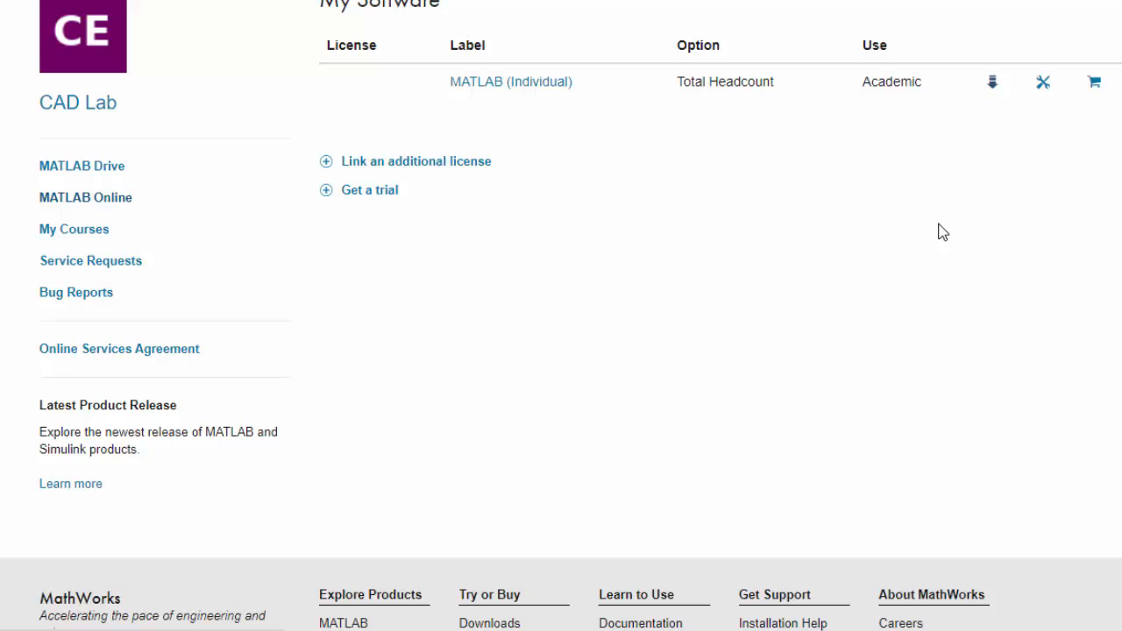
Step: Go to the downloads page for the MATLAB (Individual) license
left_click(990, 82)
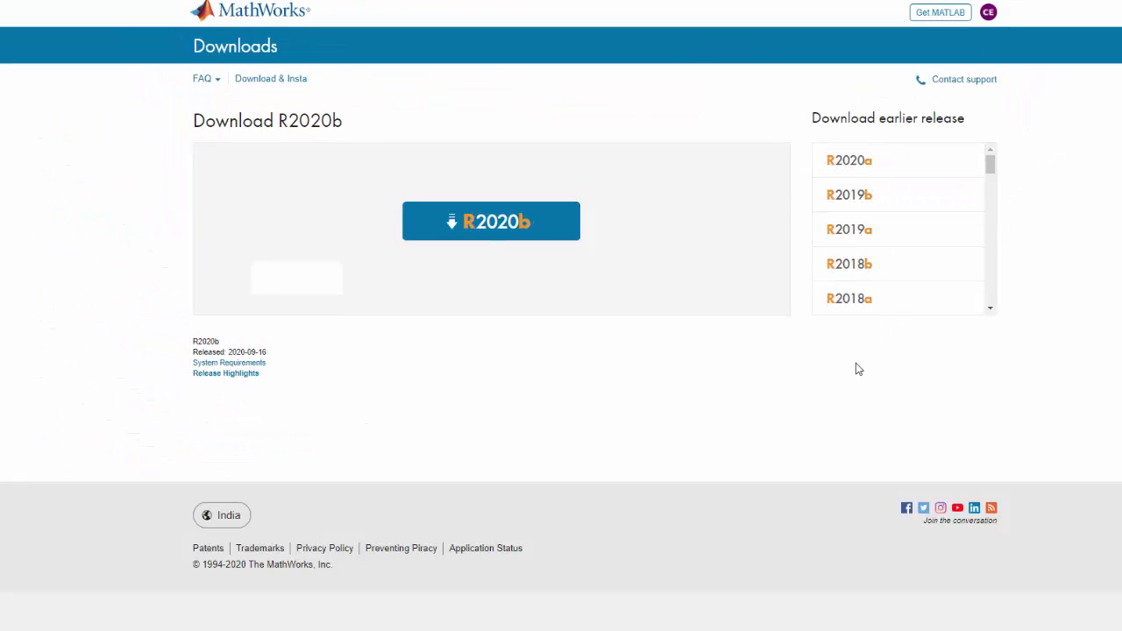
mouse_move(543, 229)
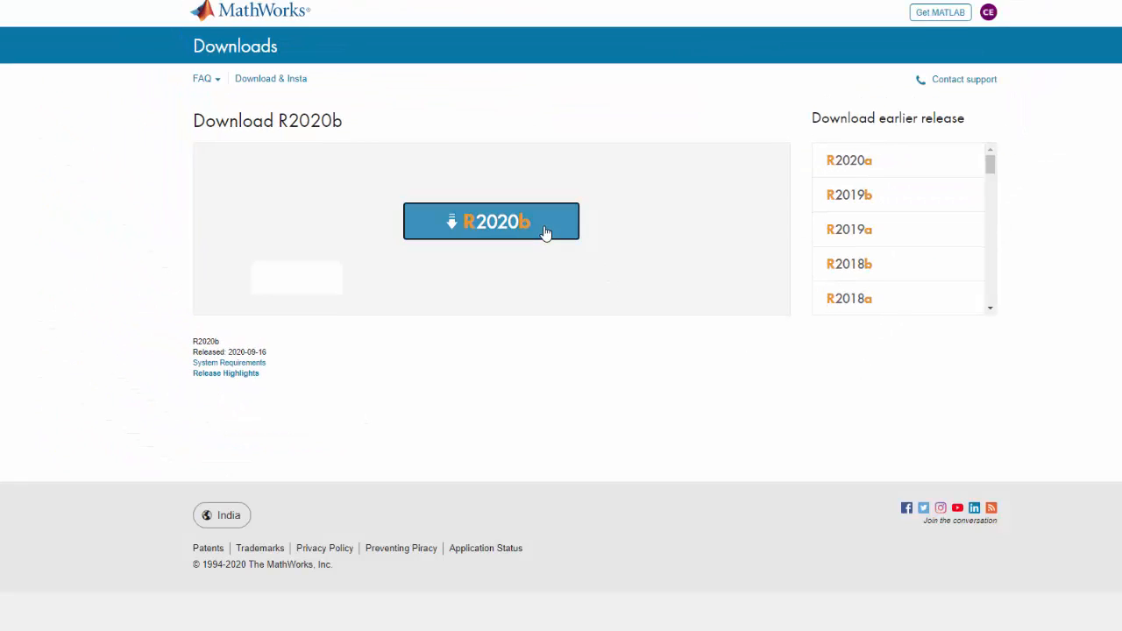
mouse_move(564, 376)
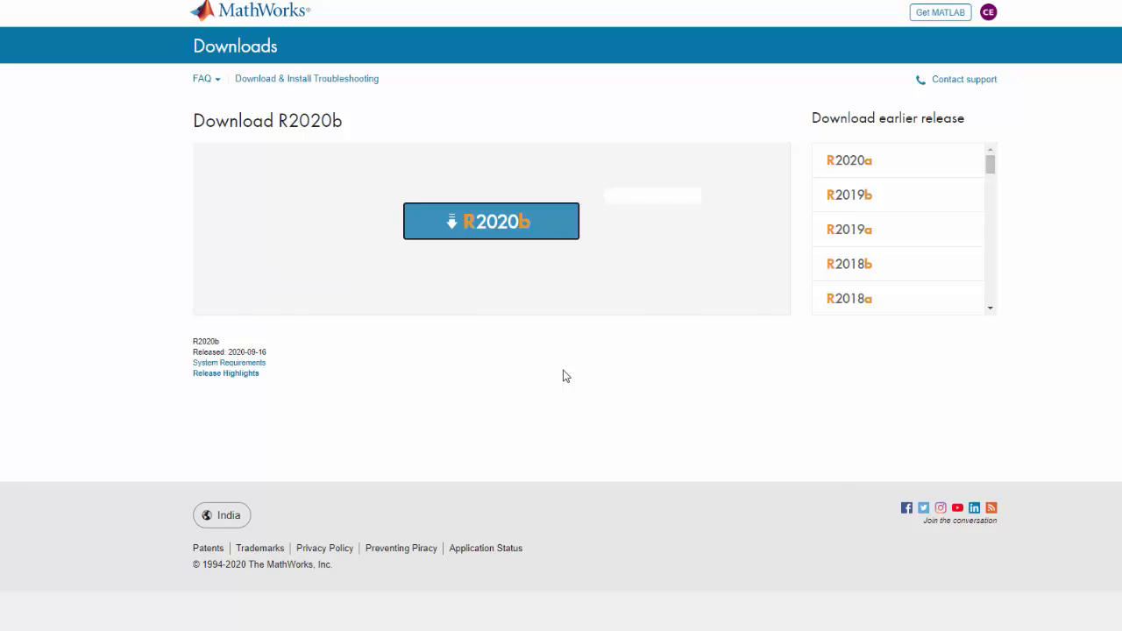
Step: Download the R2020b Windows installer and run matlab_R2020b_win64.exe
left_click(491, 221)
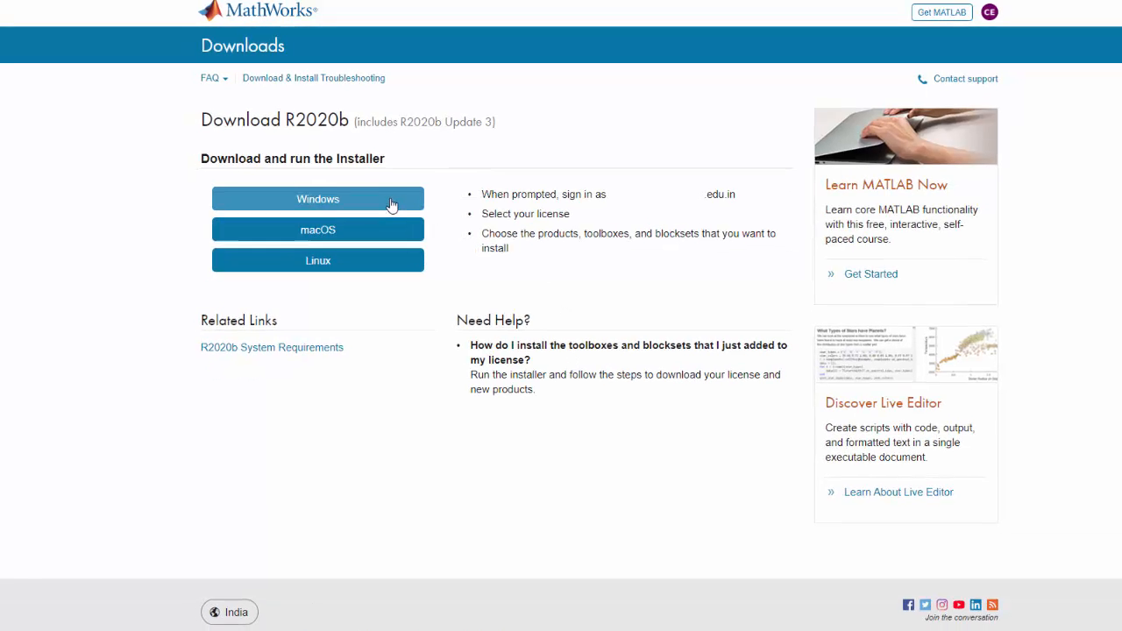
left_click(317, 198)
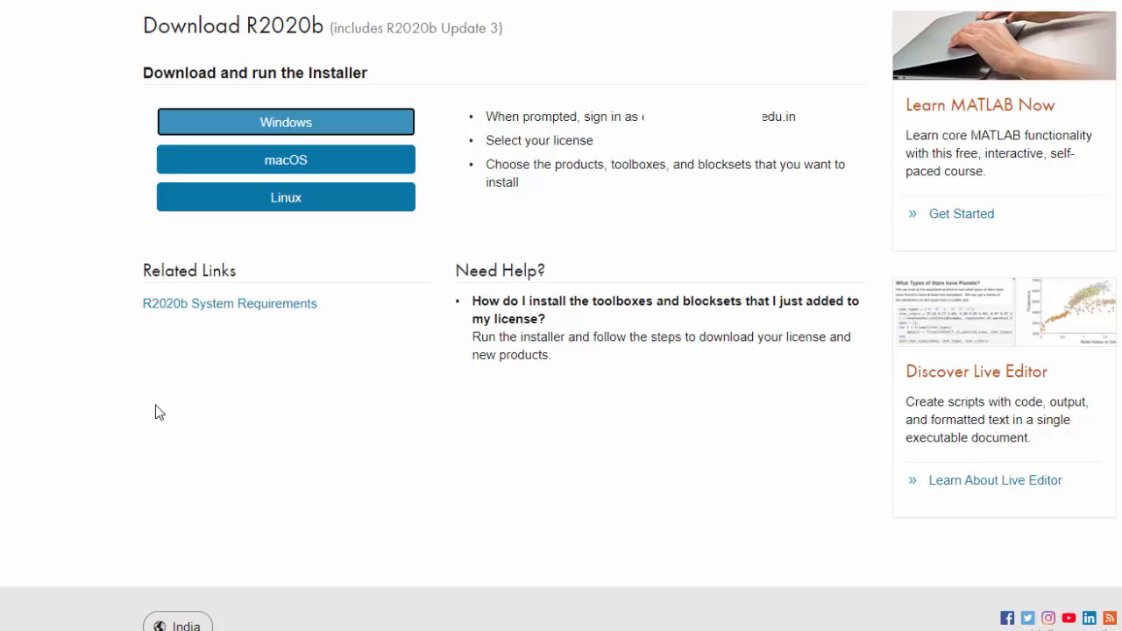
left_click(286, 123)
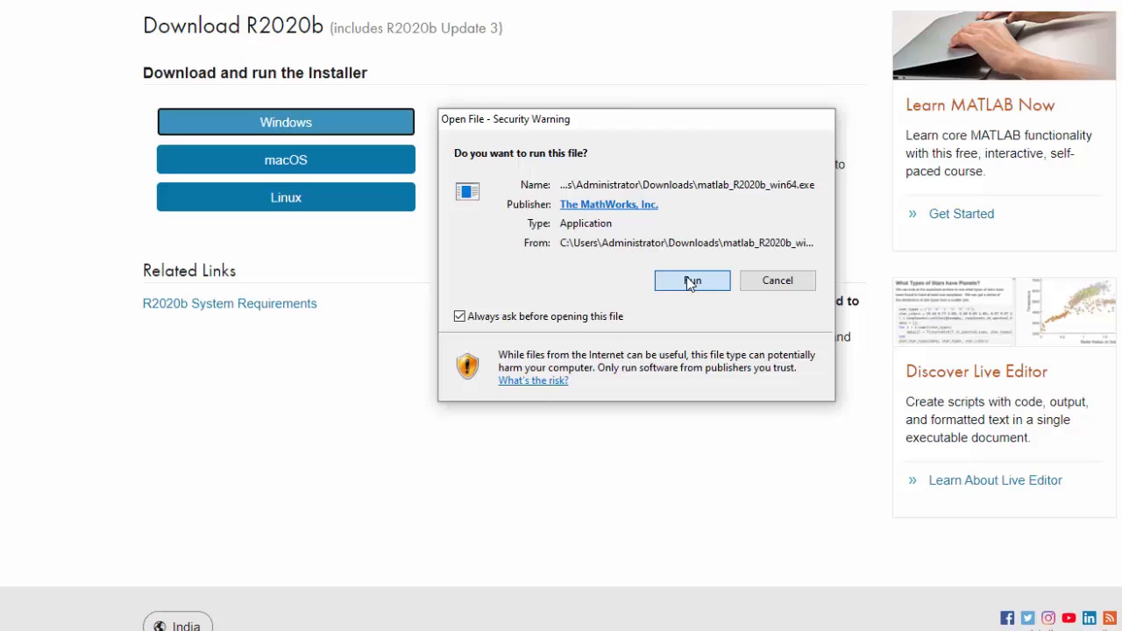
Step: Run the installer, let it extract, and allow it through Windows Defender Firewall
left_click(690, 280)
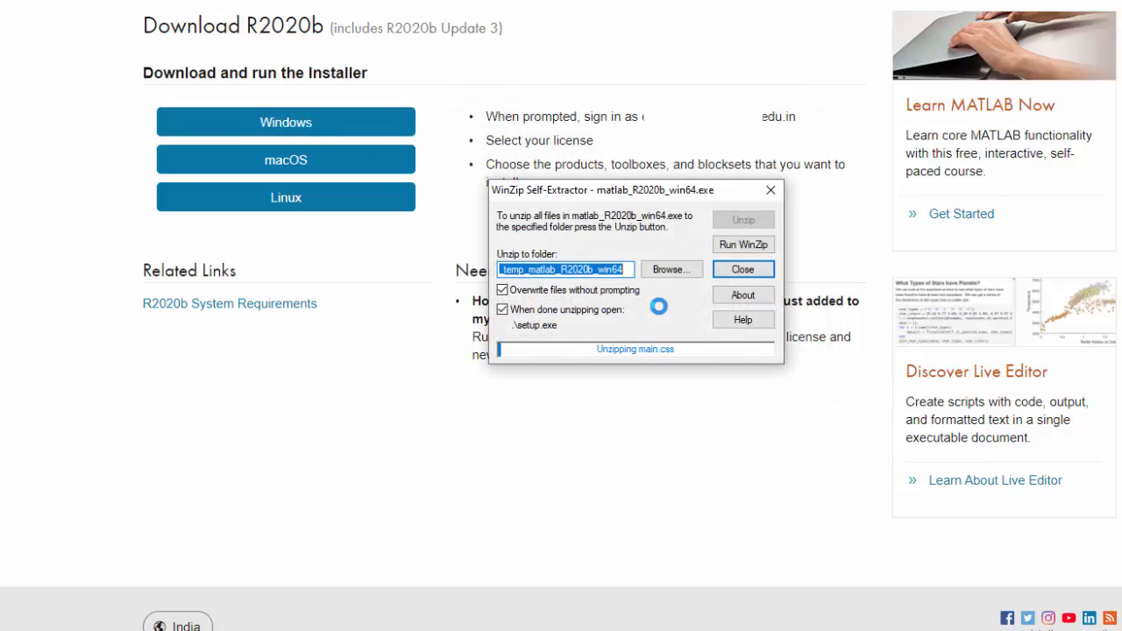
left_click(743, 270)
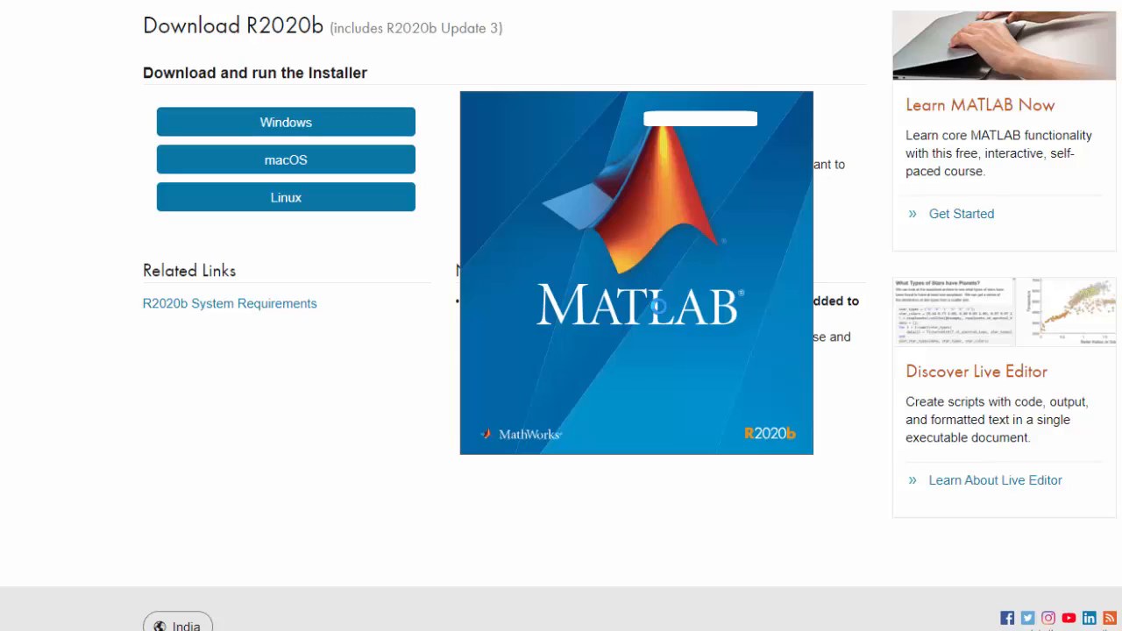
left_click(733, 413)
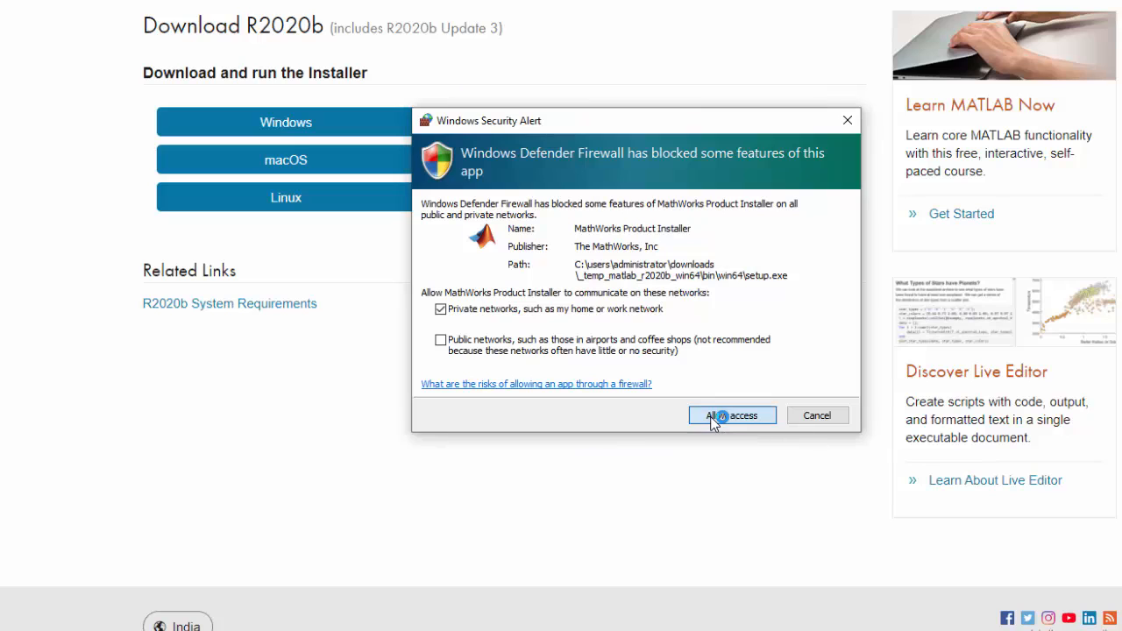
left_click(731, 413)
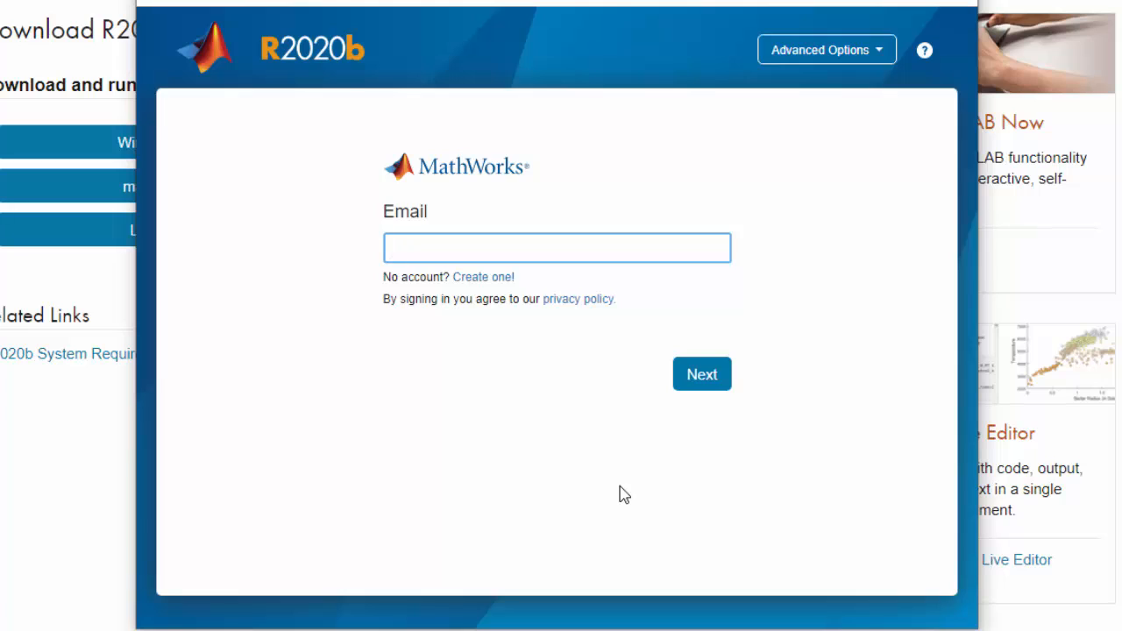
Step: Sign in to the installer with the MathWorks account email and password
left_click(555, 247)
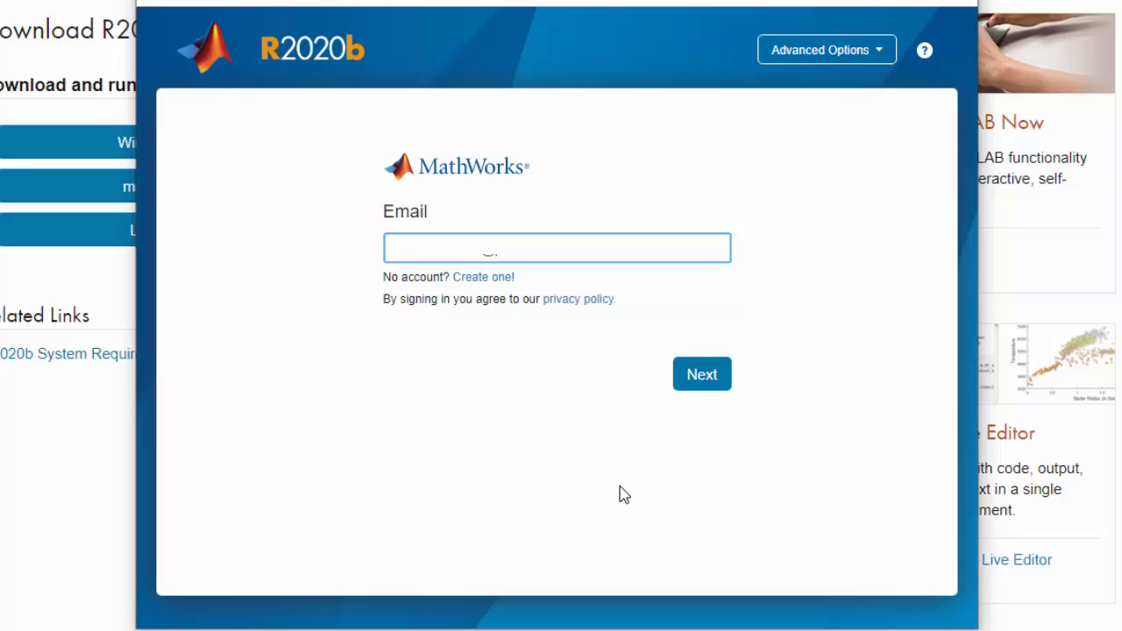
type("ed")
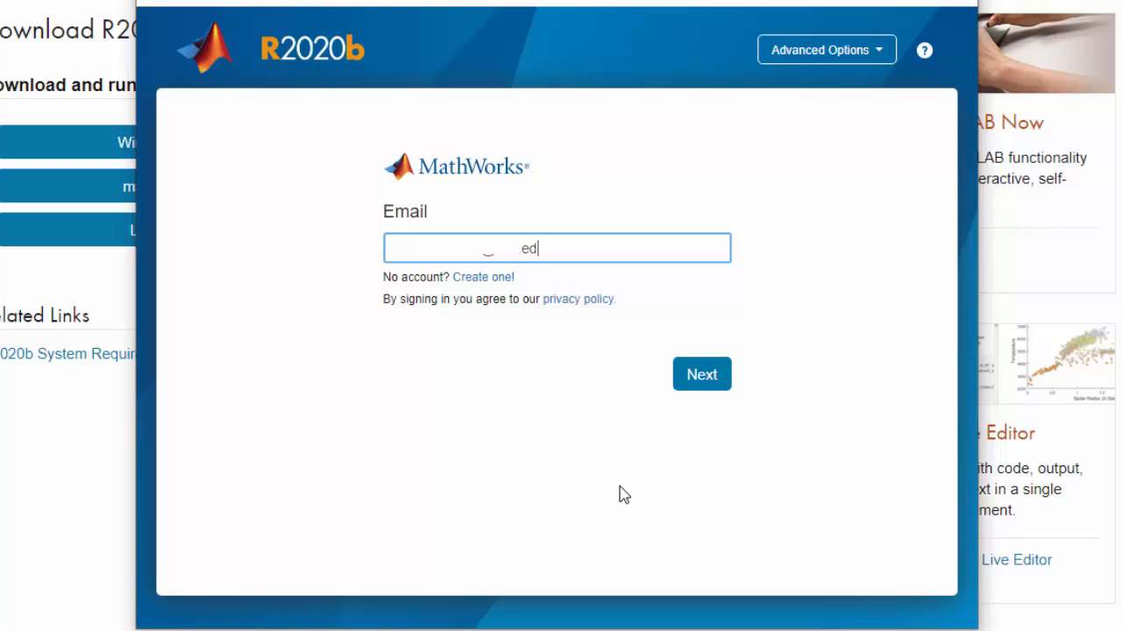
left_click(701, 375)
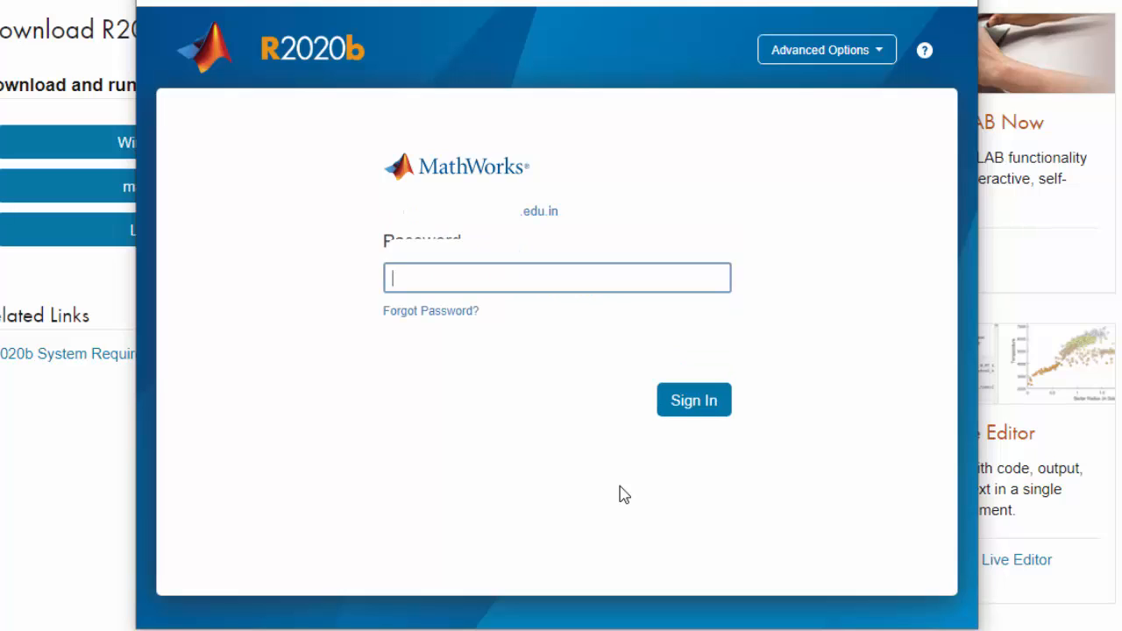
type("••")
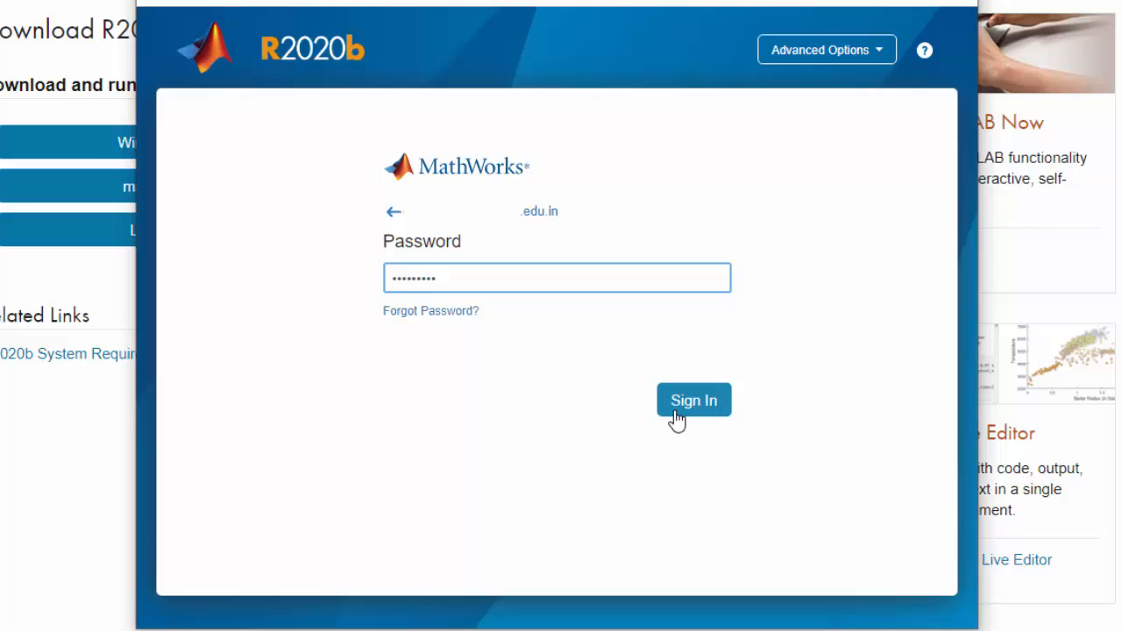
left_click(694, 399)
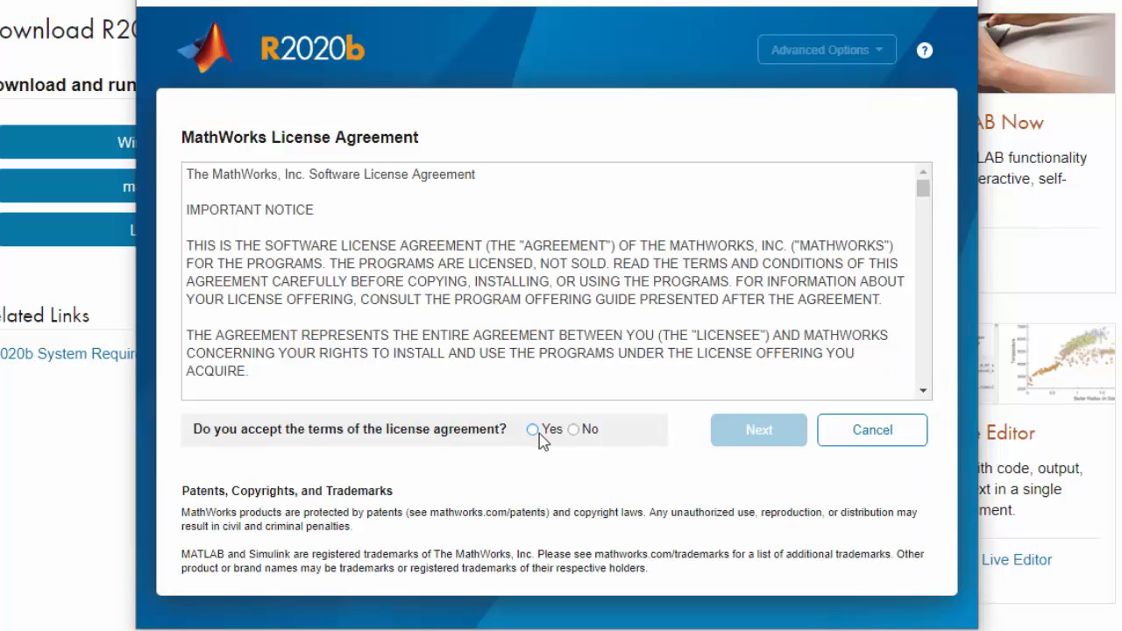
Step: Accept the license agreement and proceed with the listed MATLAB license
left_click(757, 430)
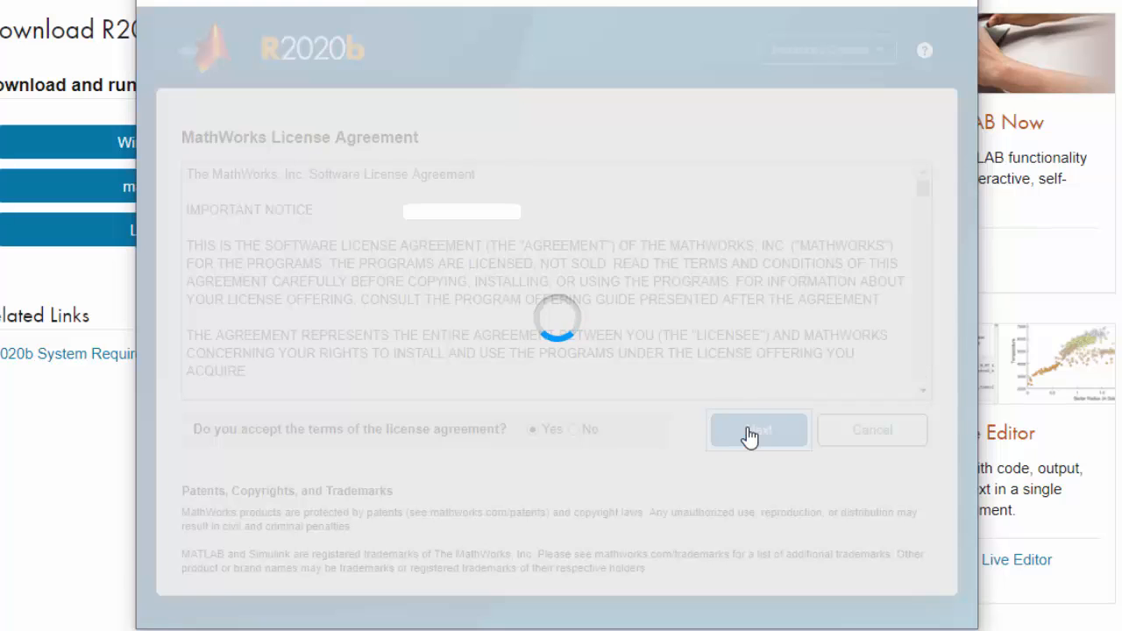
left_click(758, 431)
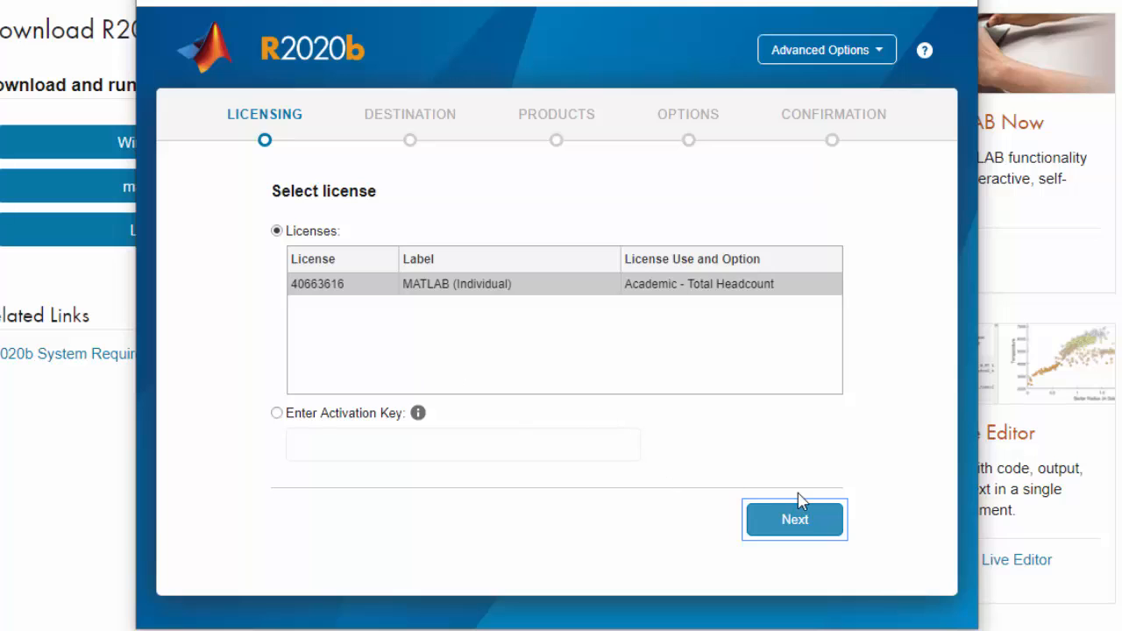
left_click(794, 519)
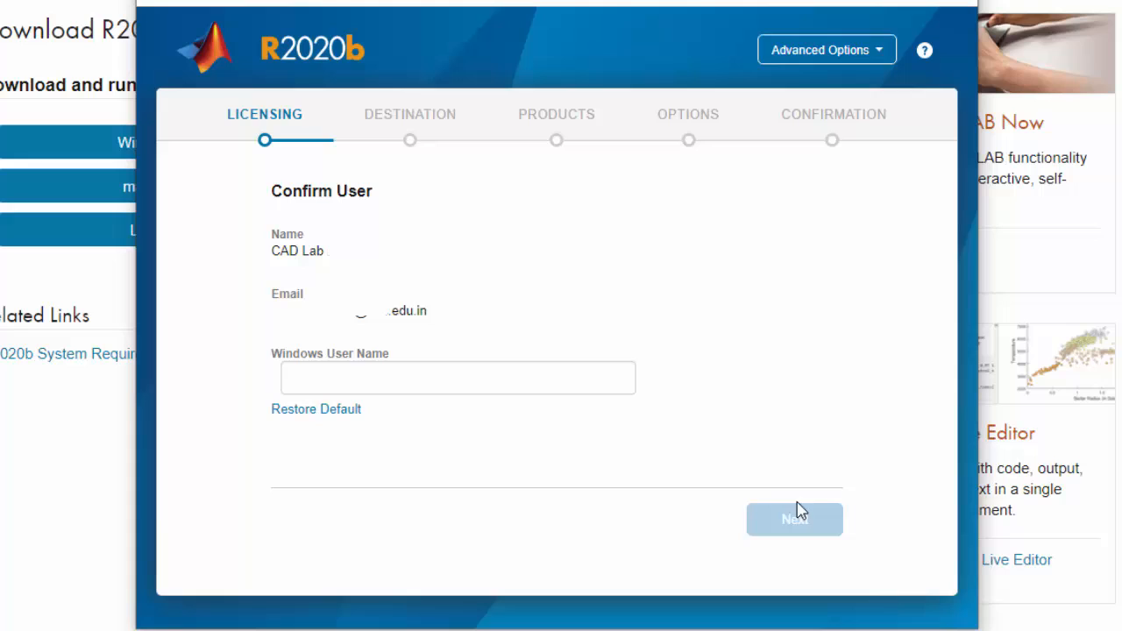
Step: Enter Windows user name 'Cad' and continue to the destination step
left_click(456, 378)
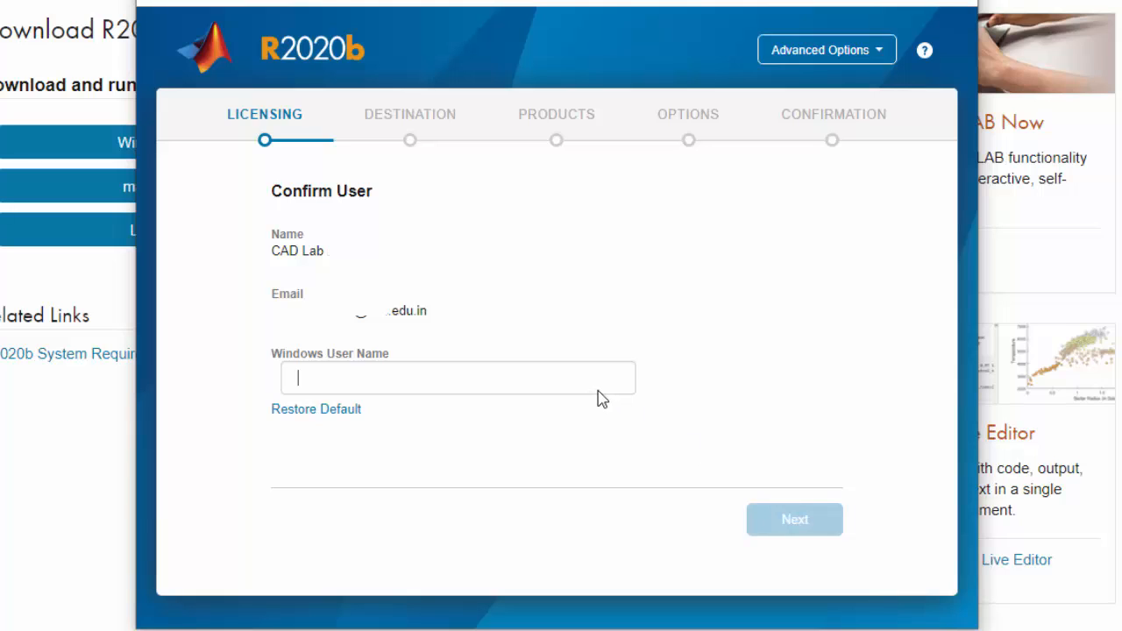
type("Cad")
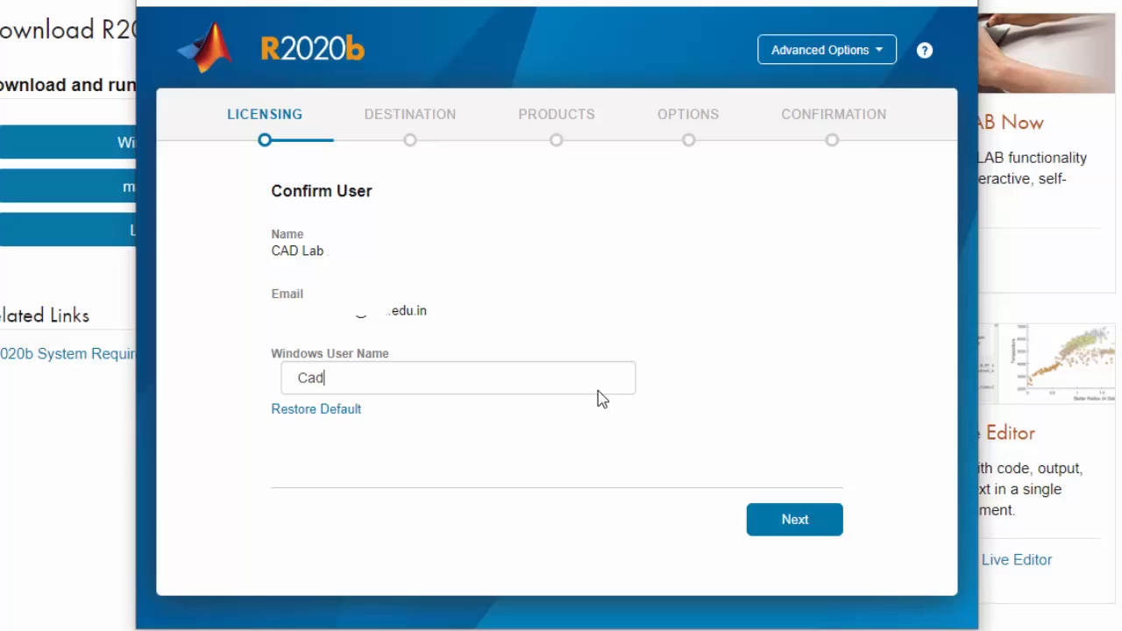
left_click(794, 519)
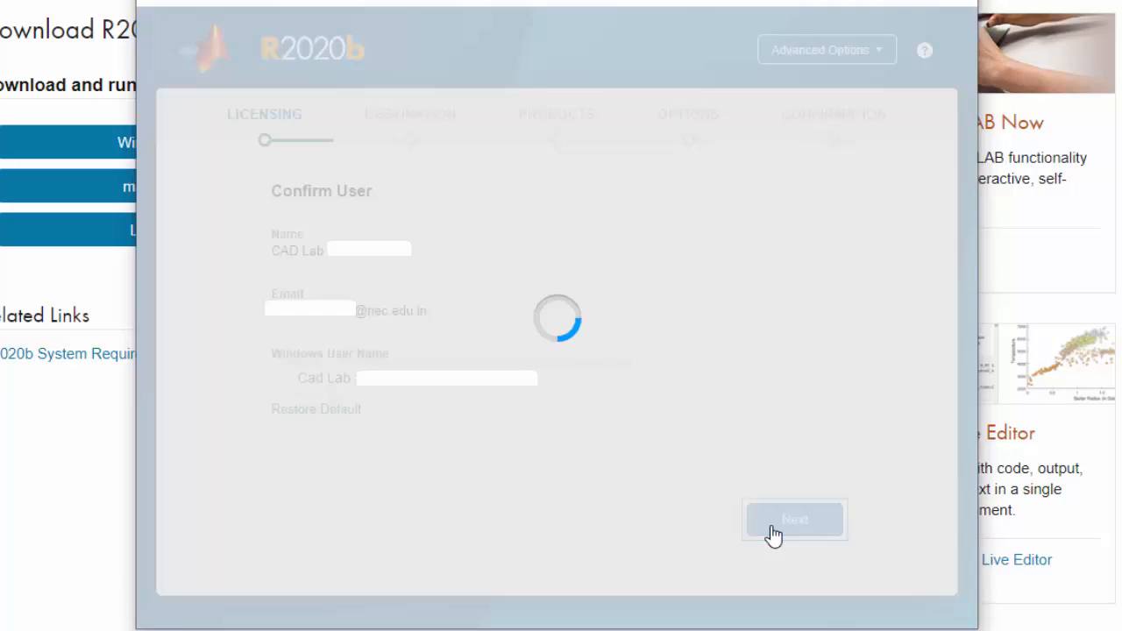
left_click(792, 519)
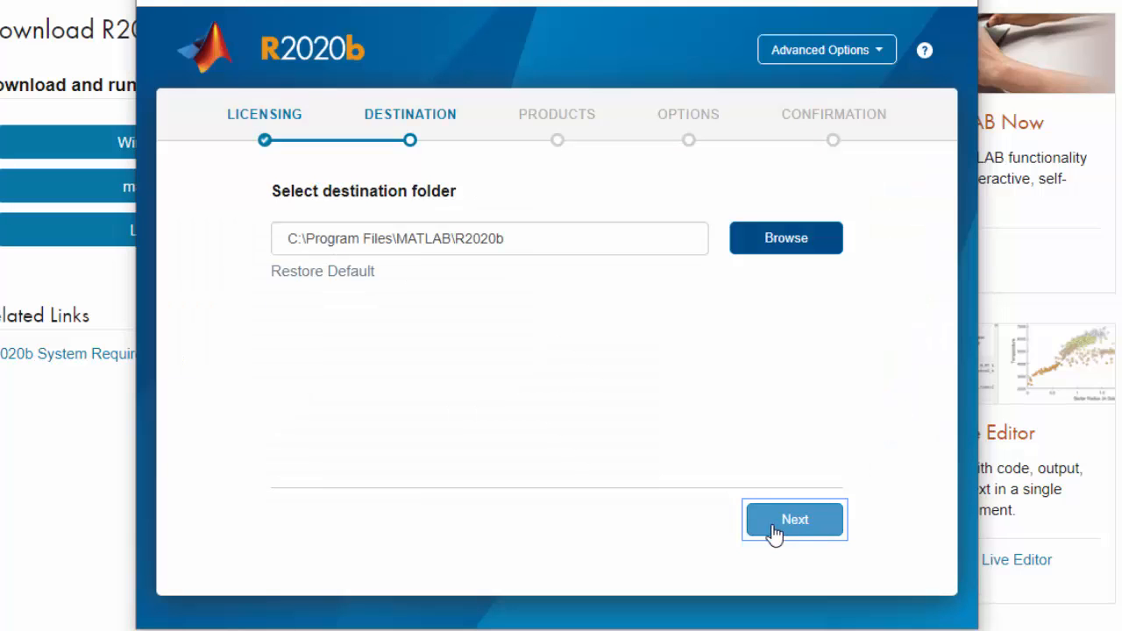
Step: Keep the default destination C:\Program Files\MATLAB\R2020b and add the System Identification Toolbox dependency
left_click(794, 518)
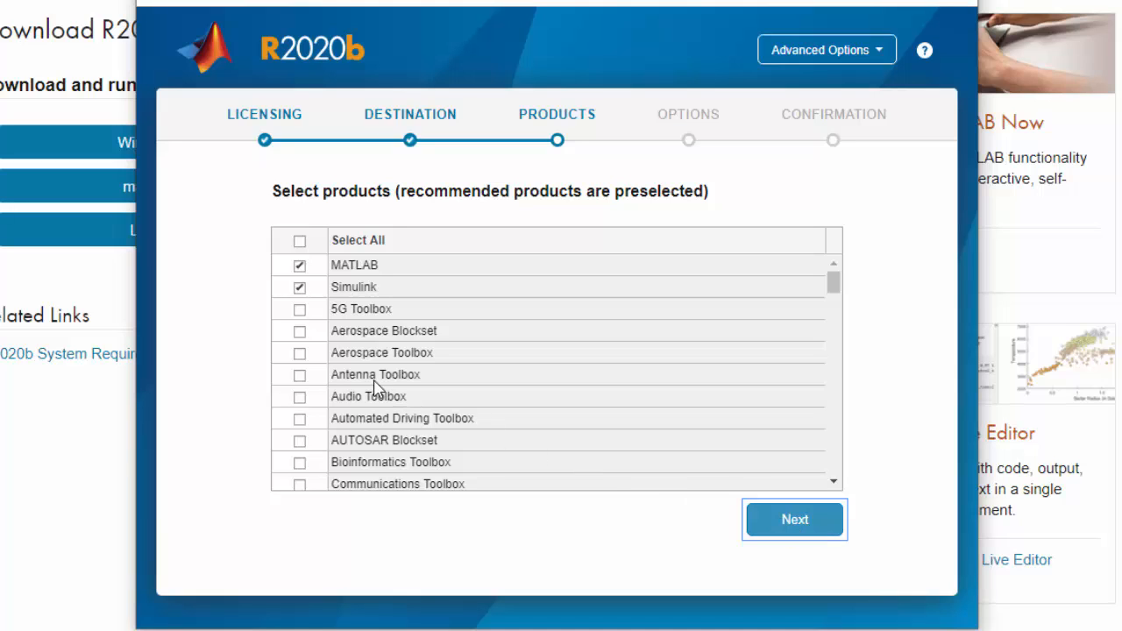
scroll("down", 3)
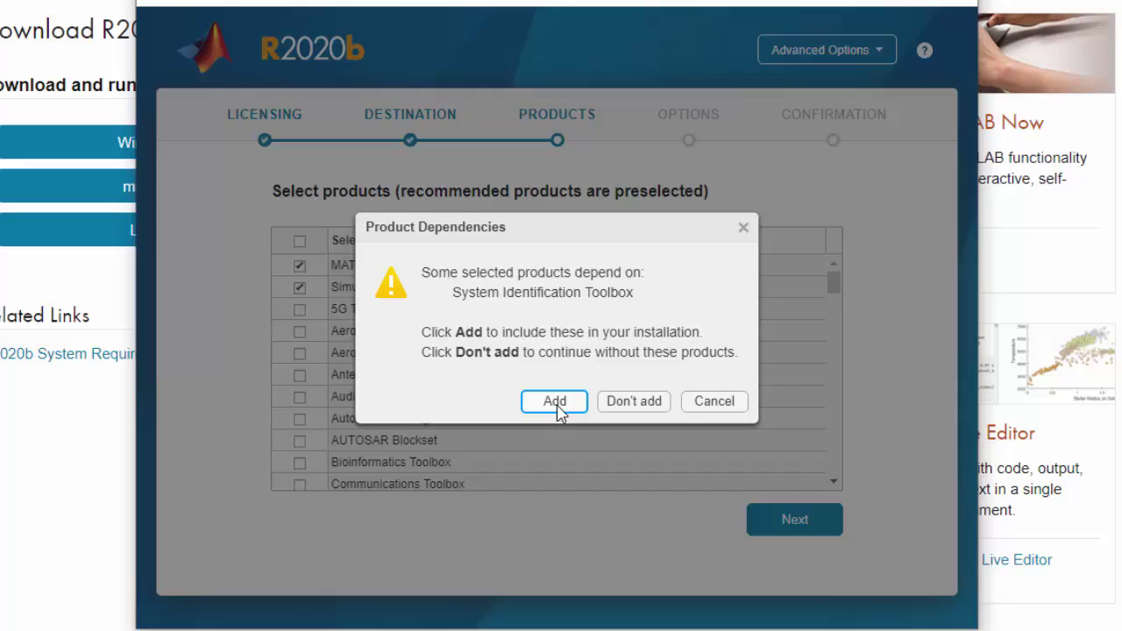
left_click(554, 402)
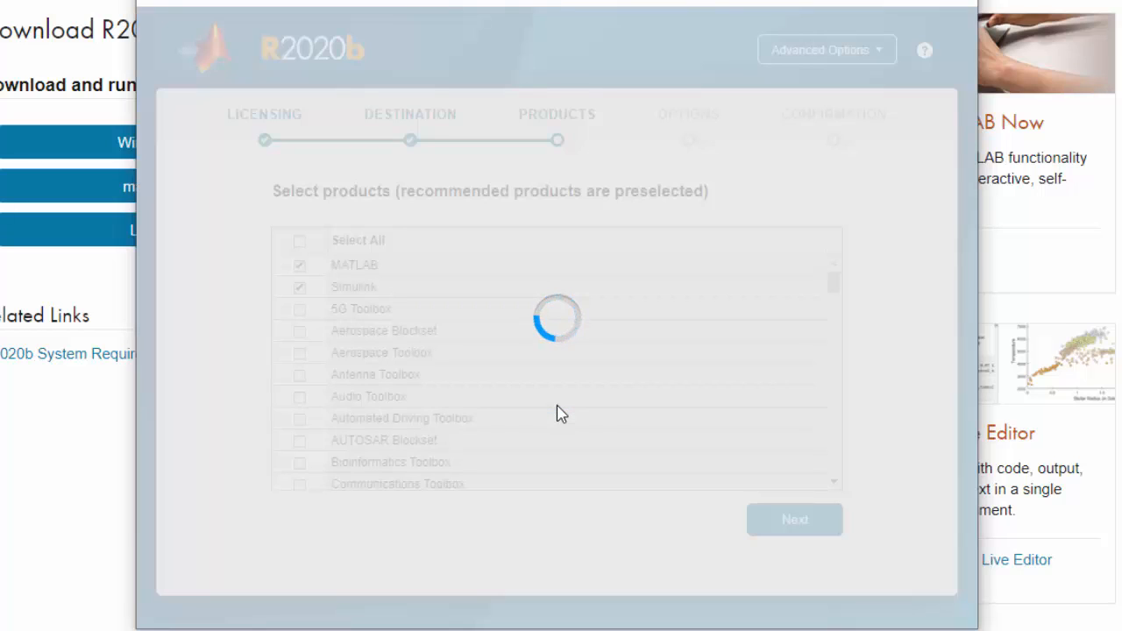
left_click(794, 519)
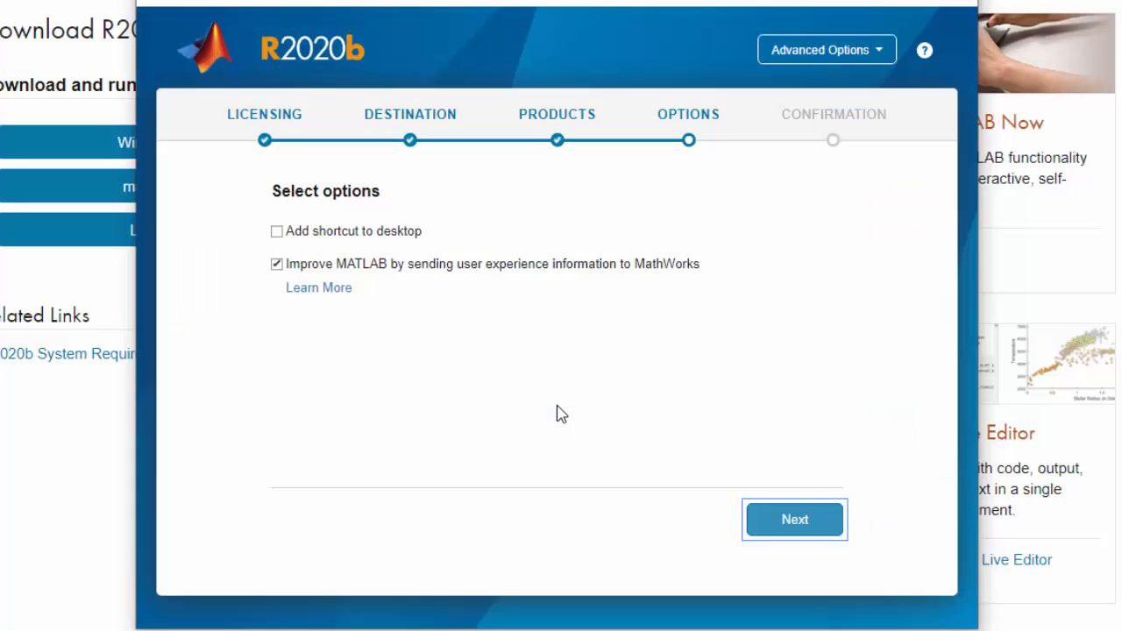
Step: Enable the desktop shortcut, confirm the selections and begin the MATLAB installation
left_click(277, 231)
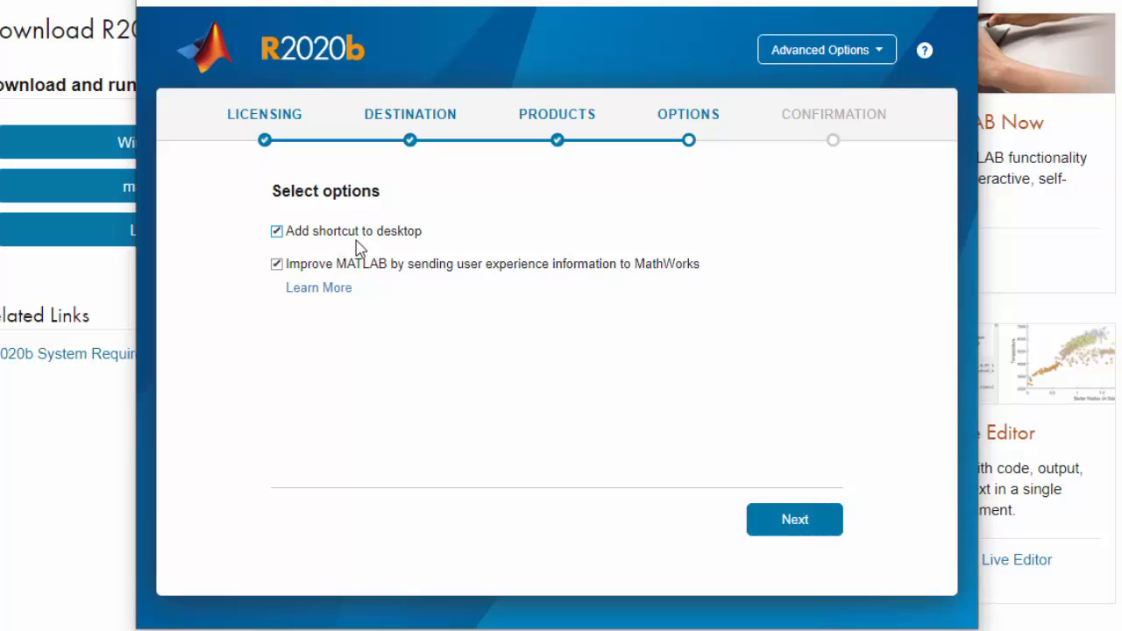
left_click(794, 518)
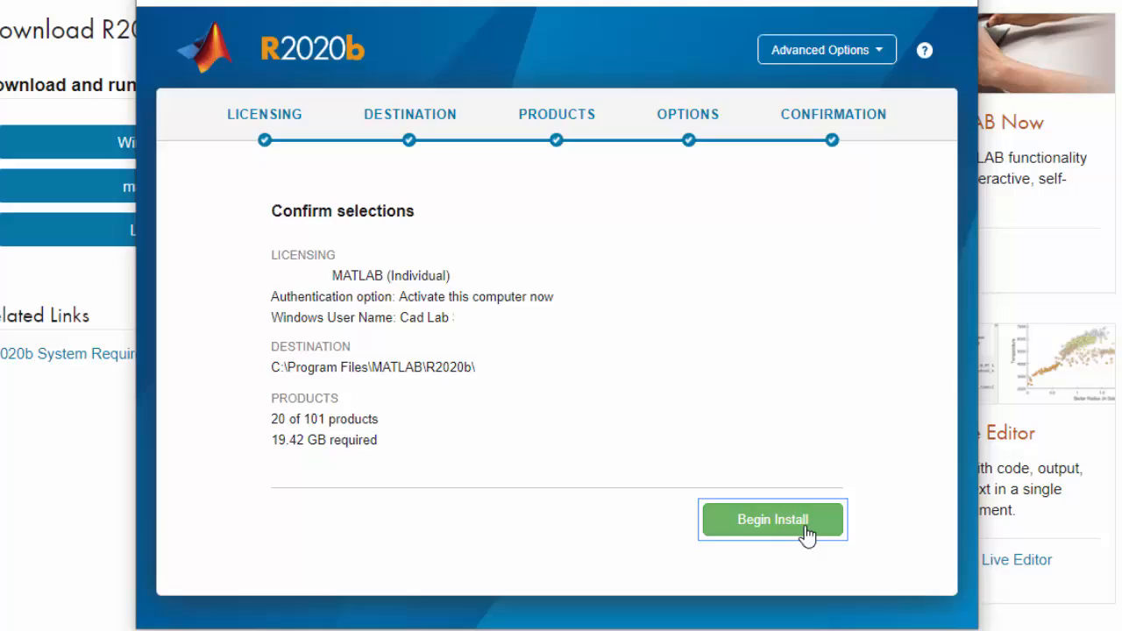
left_click(771, 519)
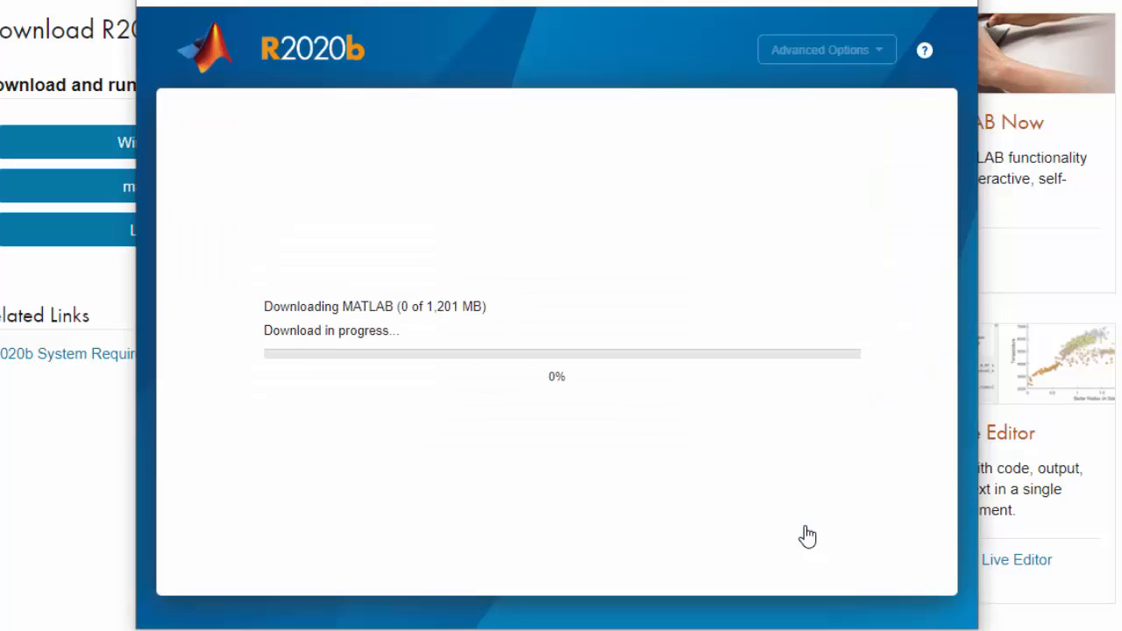
mouse_move(795, 542)
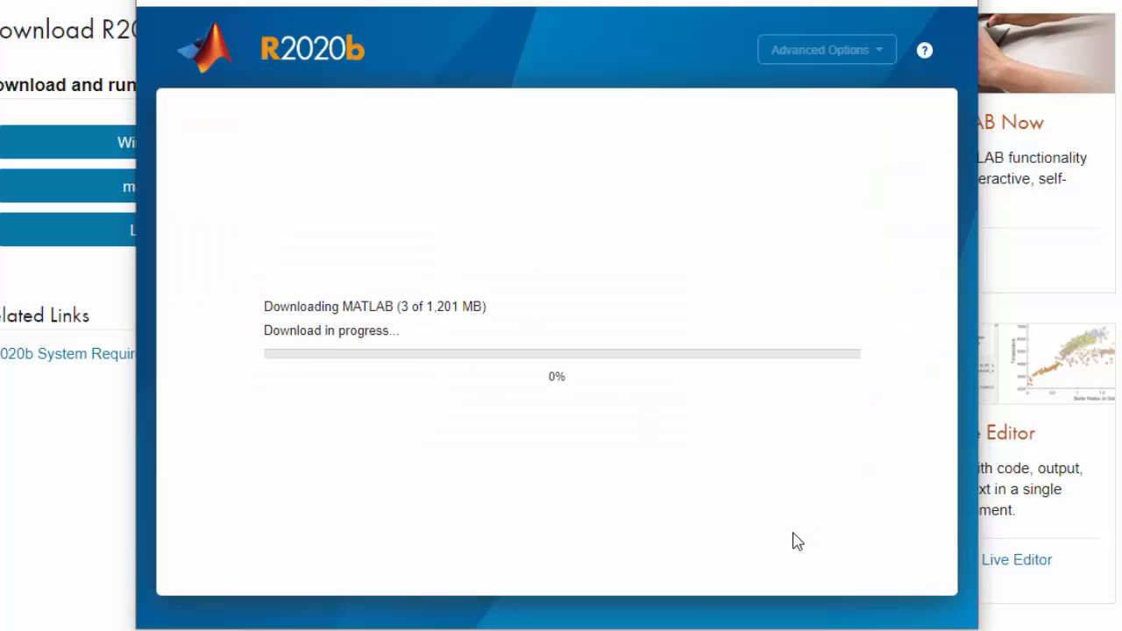